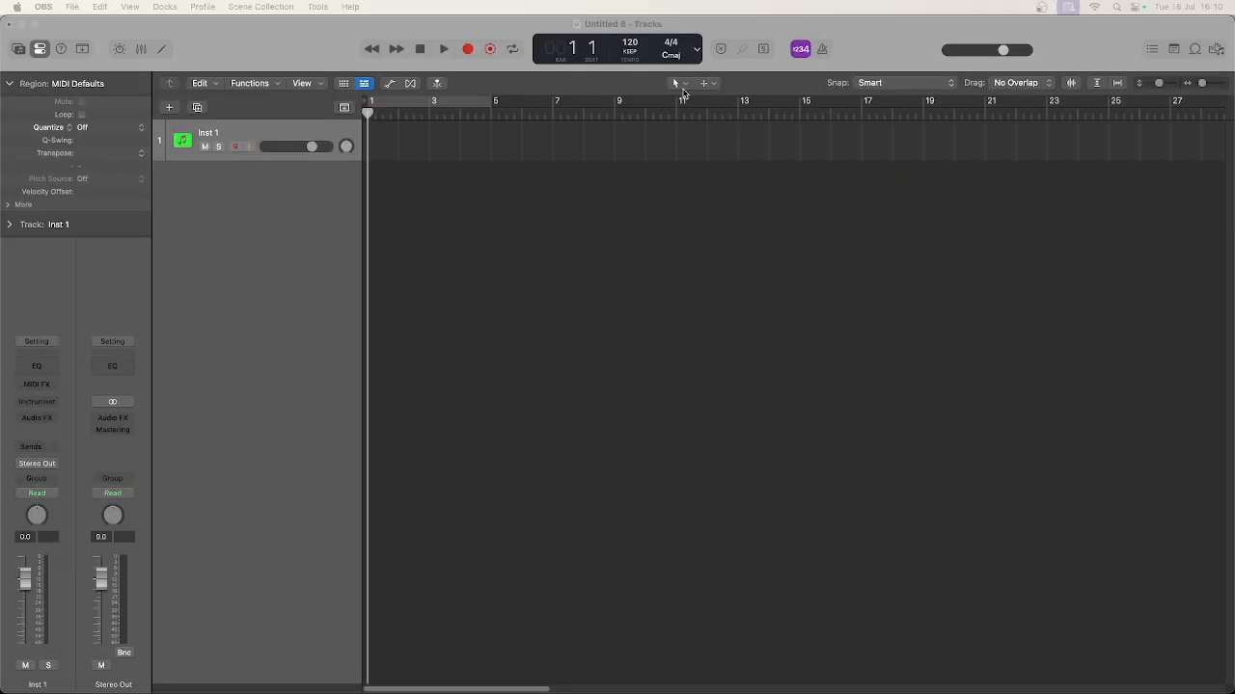
- Replace the Marquee Tool with the Zoom Tool as the Command-click tool
left_click(676, 83)
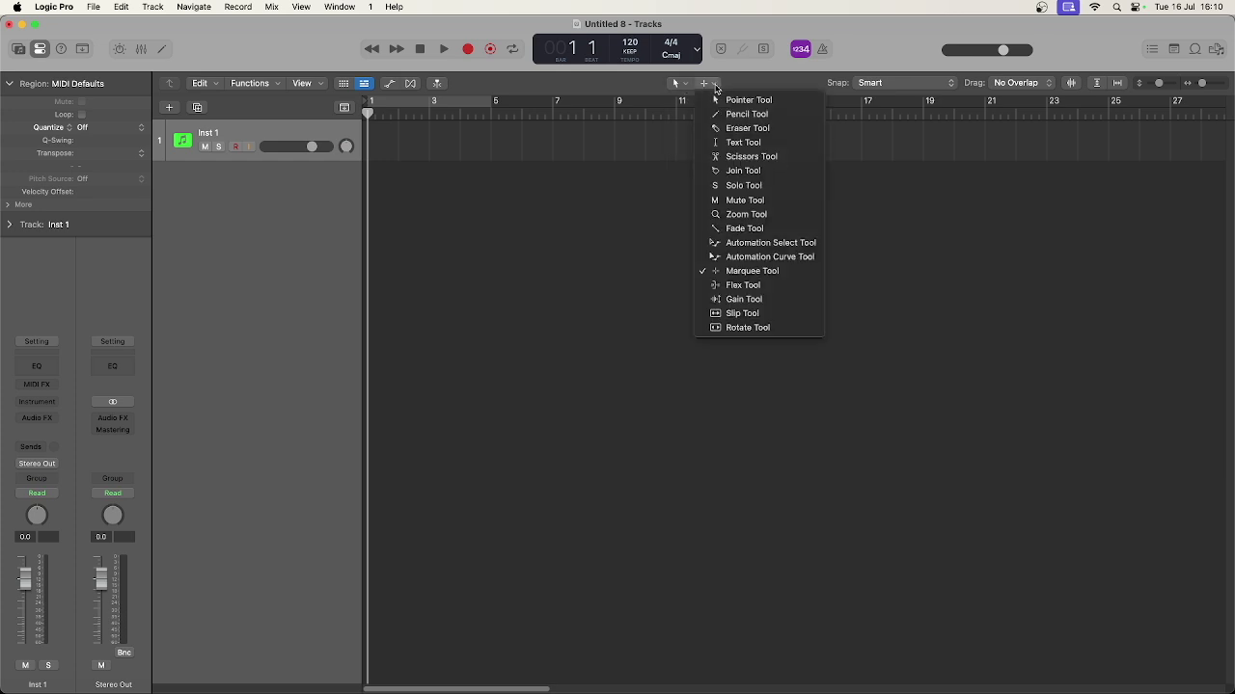
left_click(747, 99)
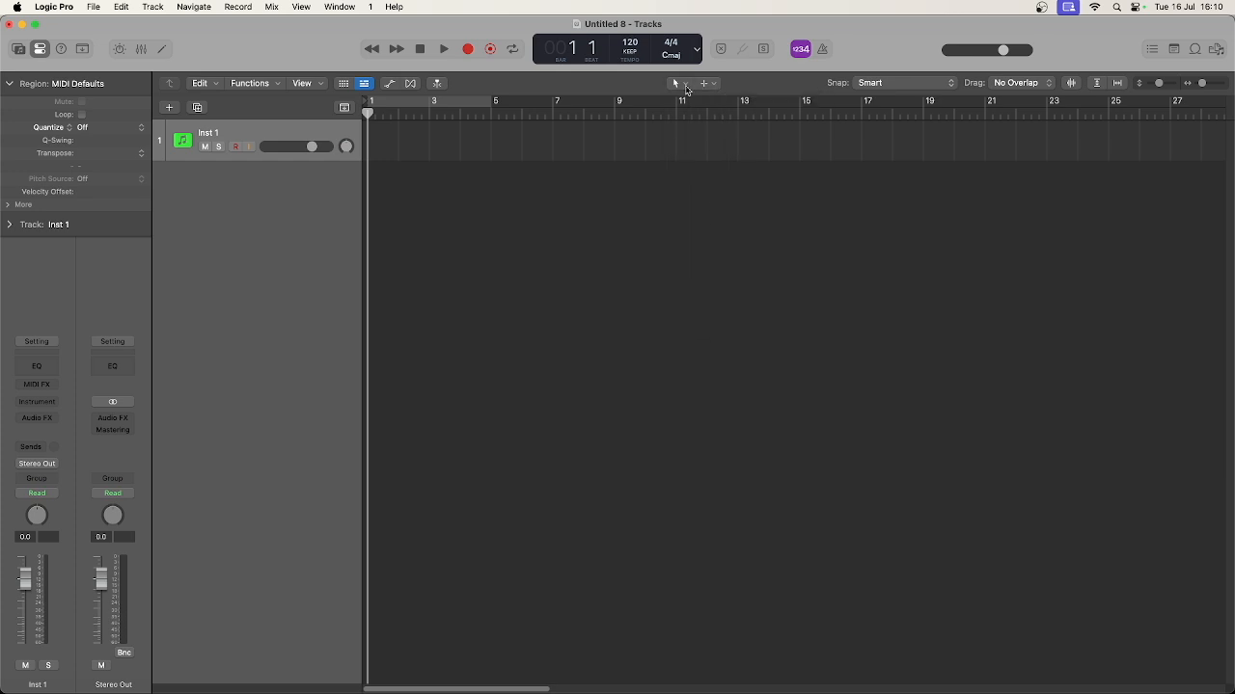
left_click(677, 83)
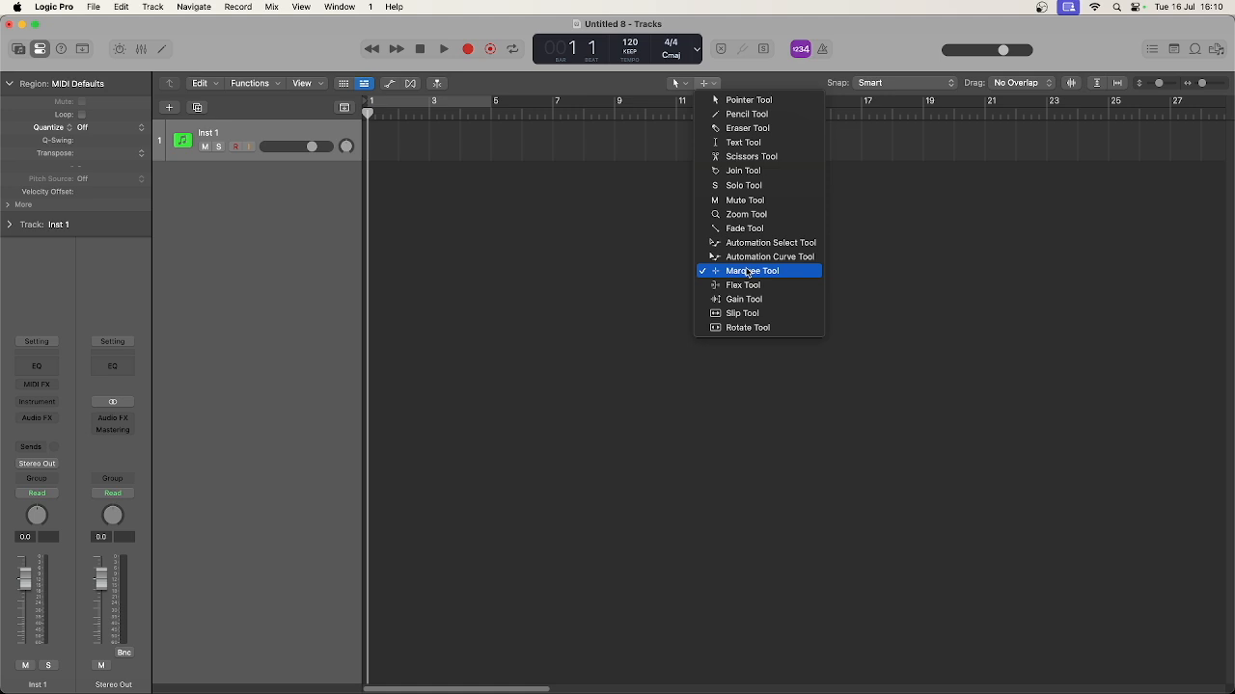
mouse_move(746, 214)
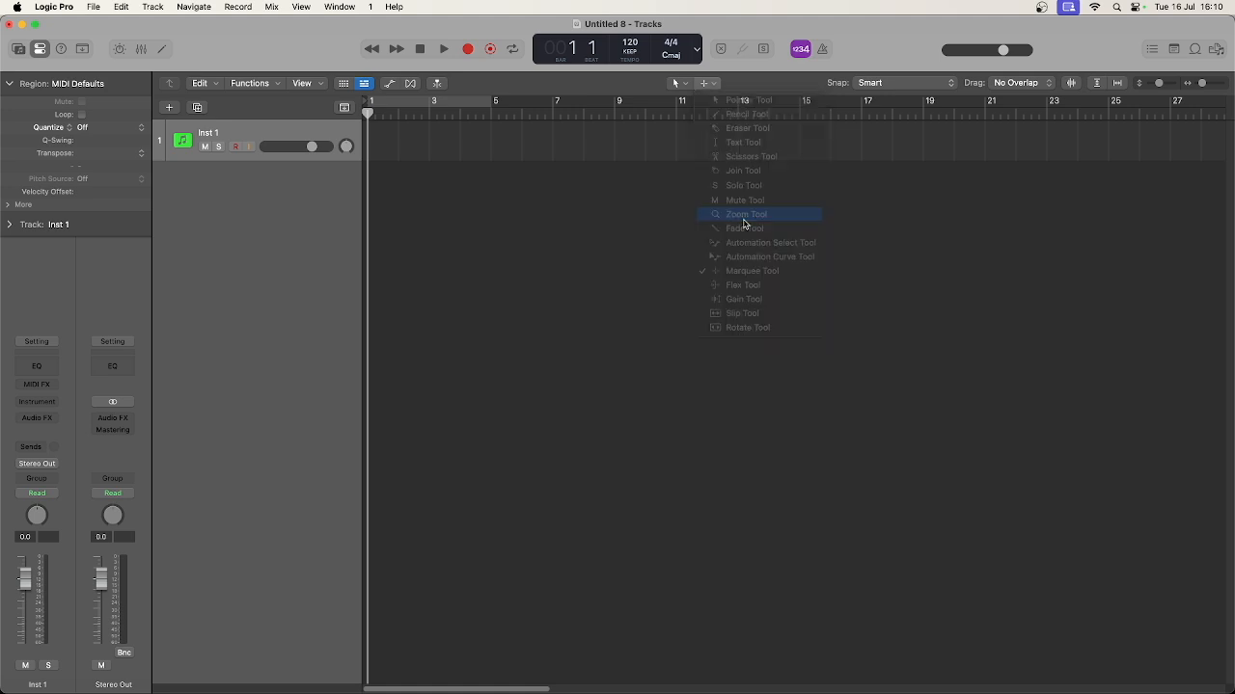
left_click(746, 213)
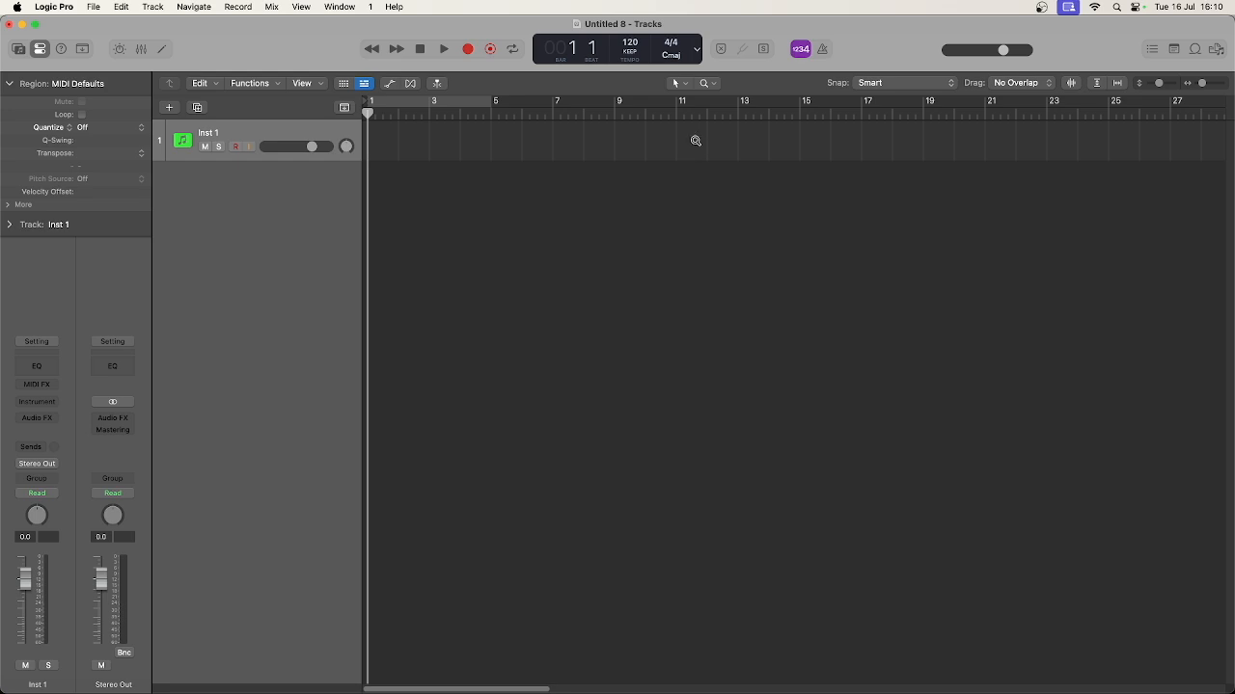
mouse_move(694, 143)
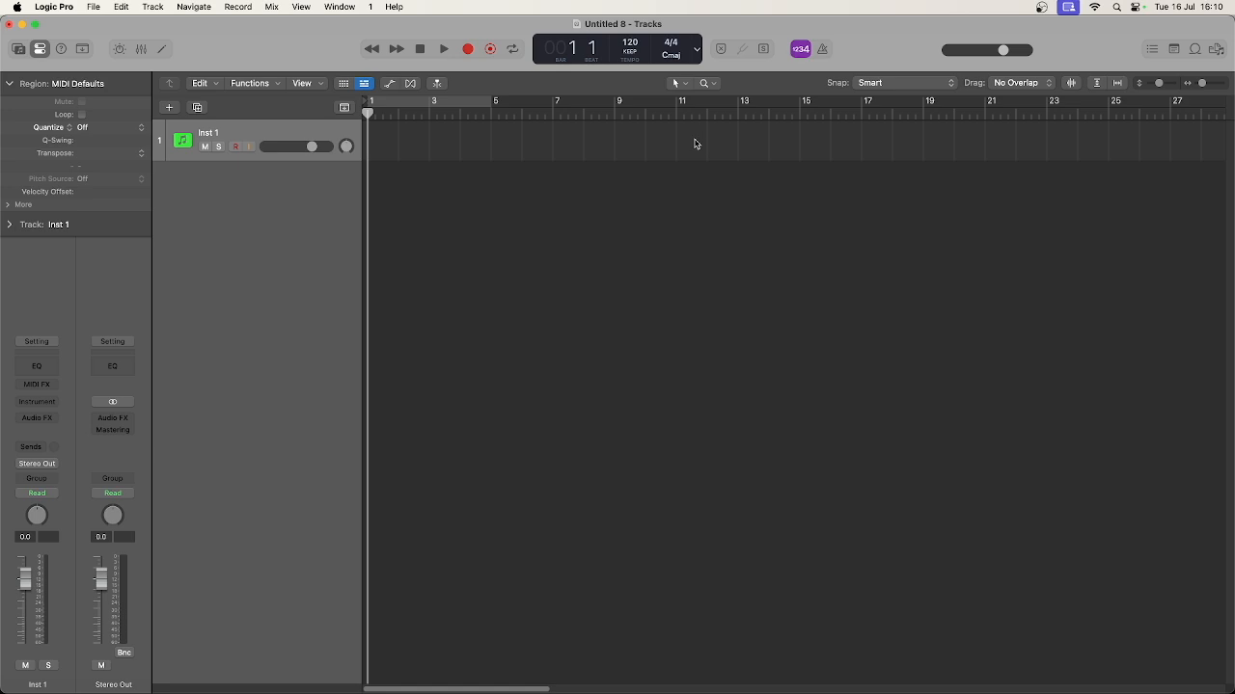
mouse_move(675, 94)
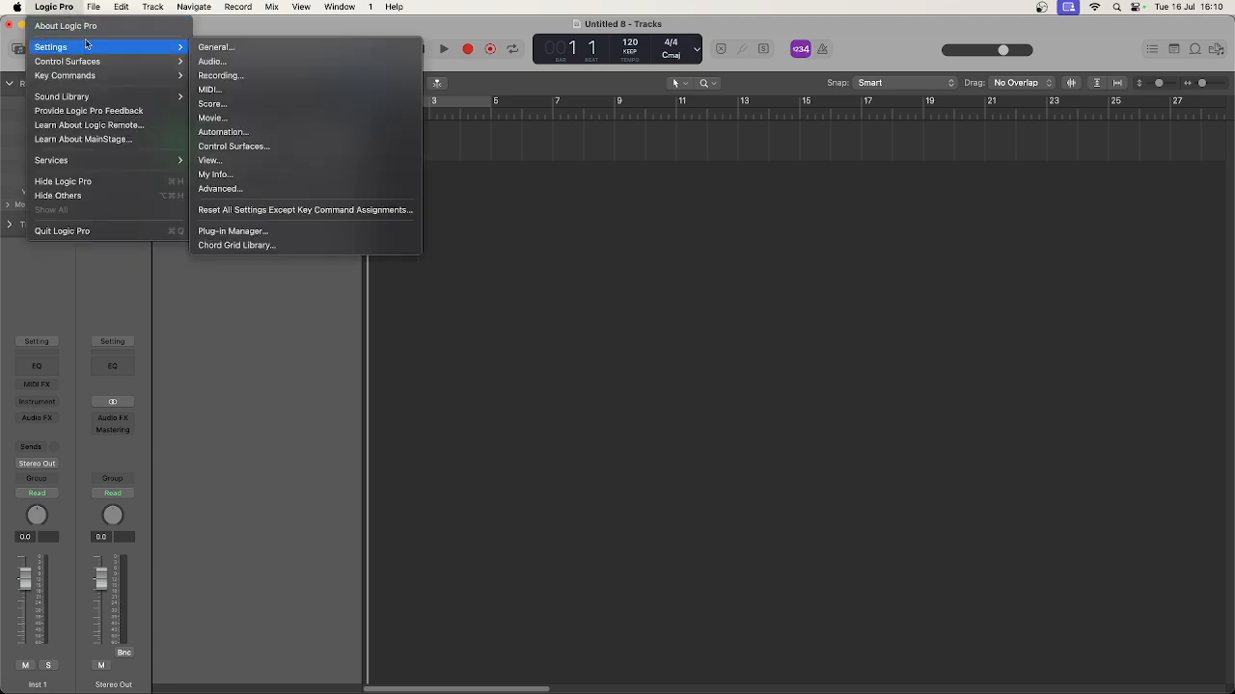
mouse_move(214, 46)
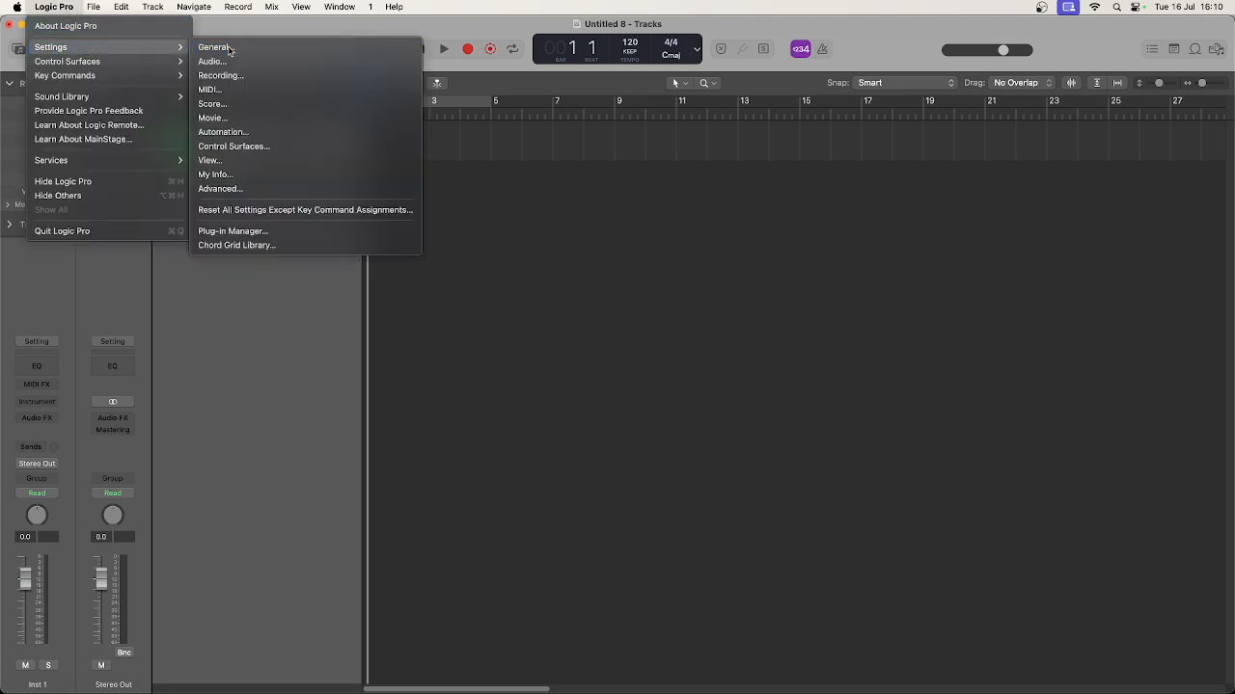
- In General > Editing settings, turn off Marquee tool click zones, keeping Fade tool zones on
left_click(214, 47)
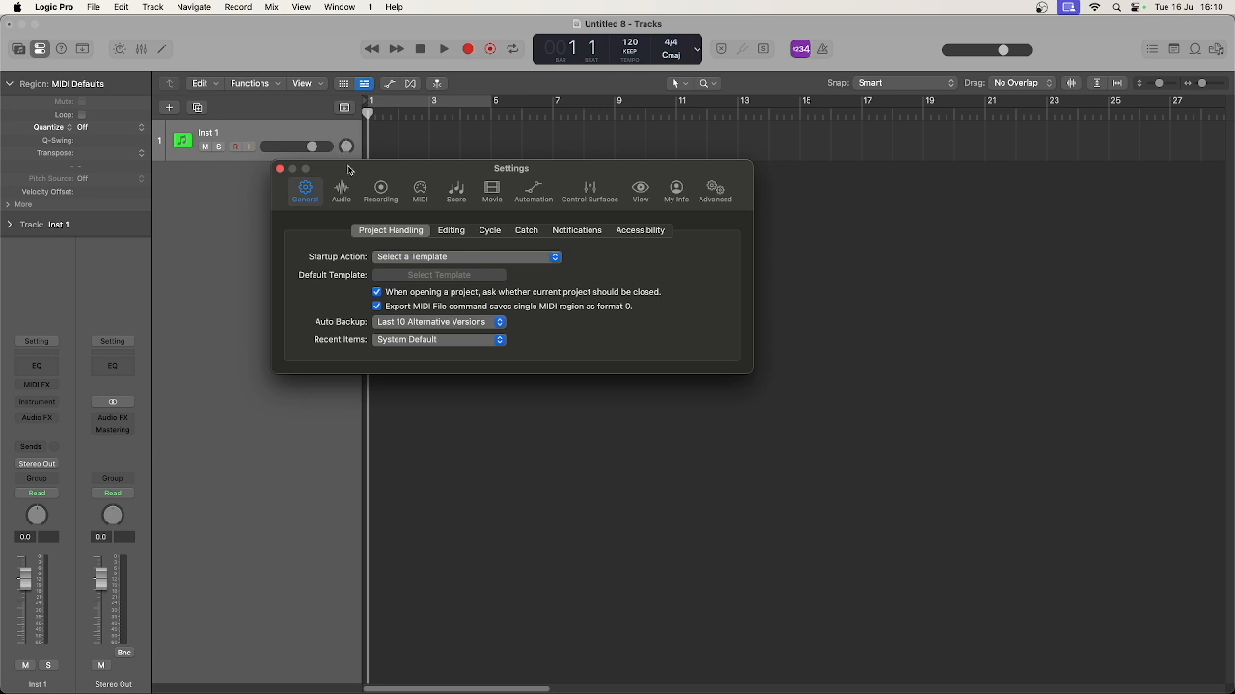
left_click(451, 229)
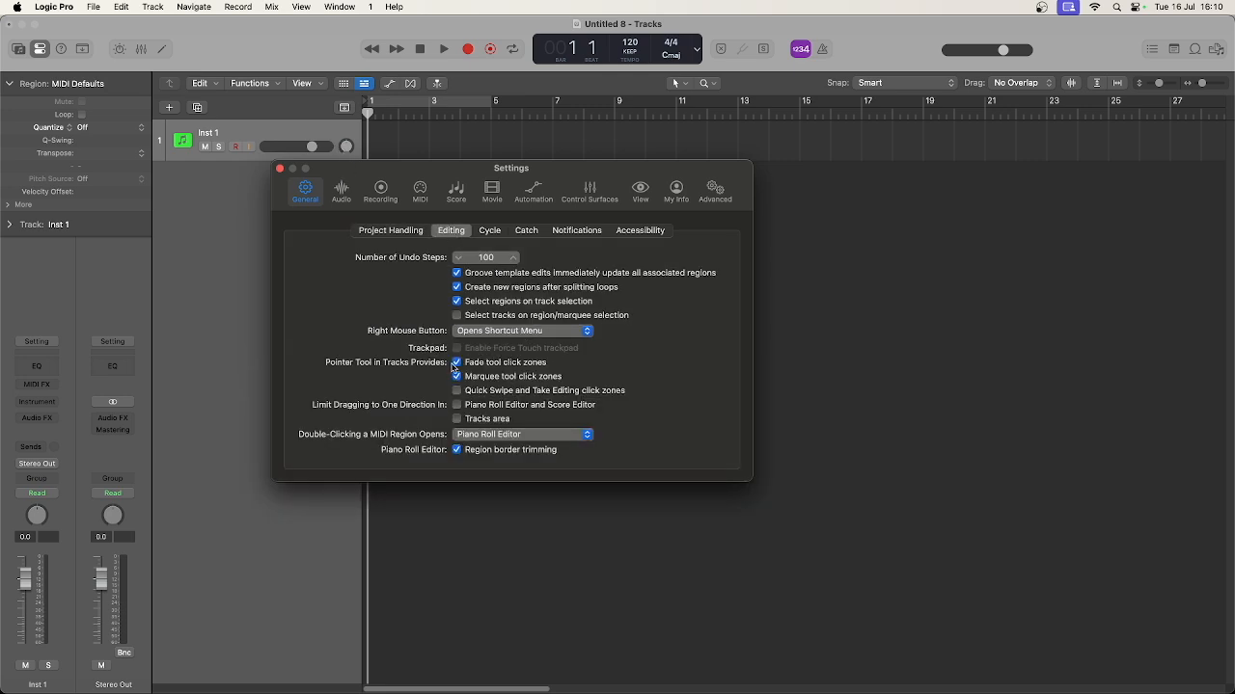
left_click(456, 363)
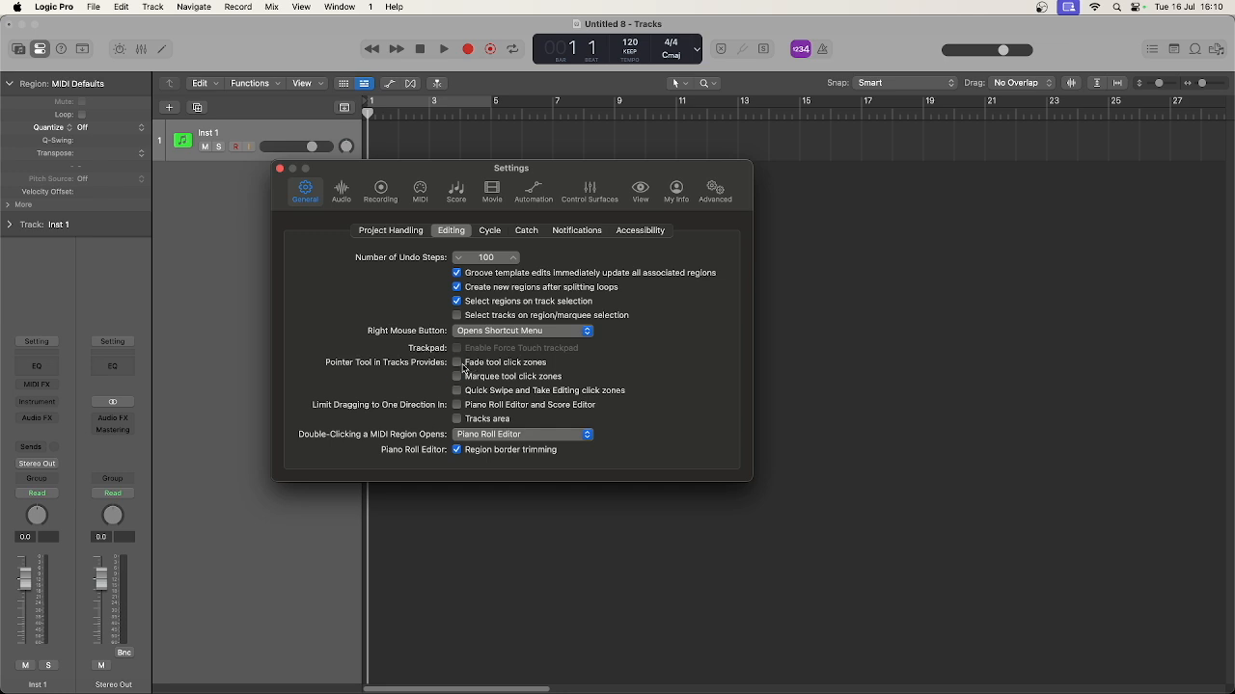
left_click(457, 362)
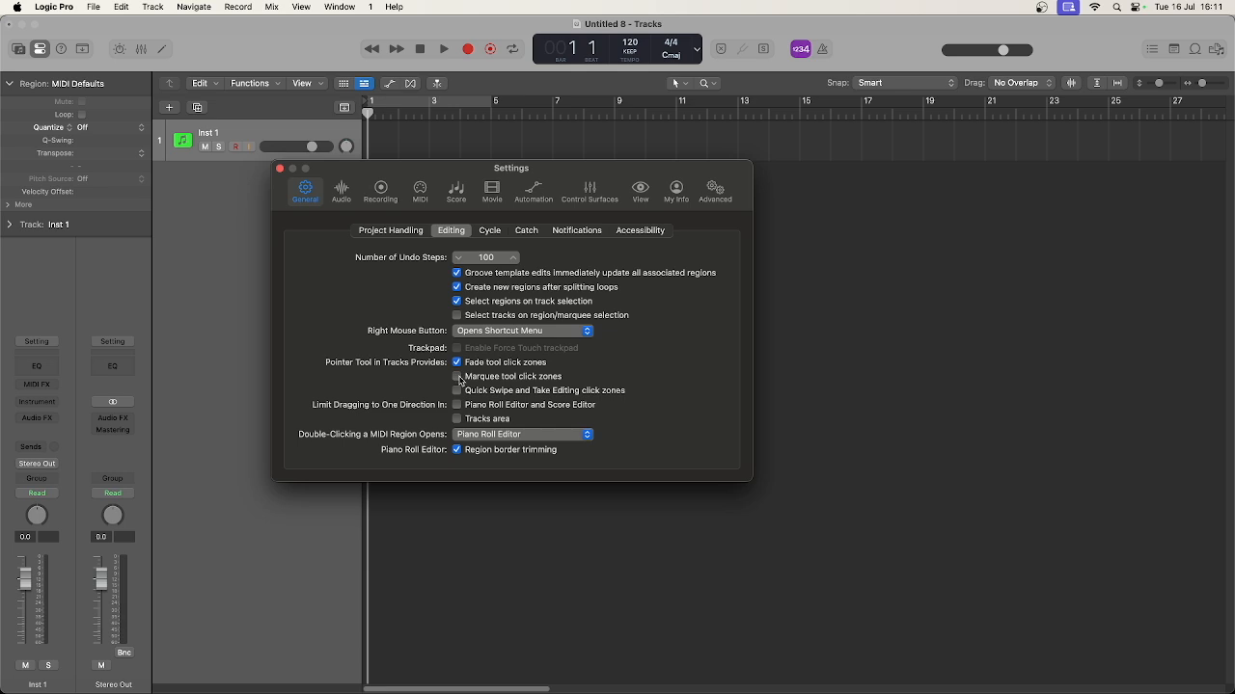
left_click(456, 376)
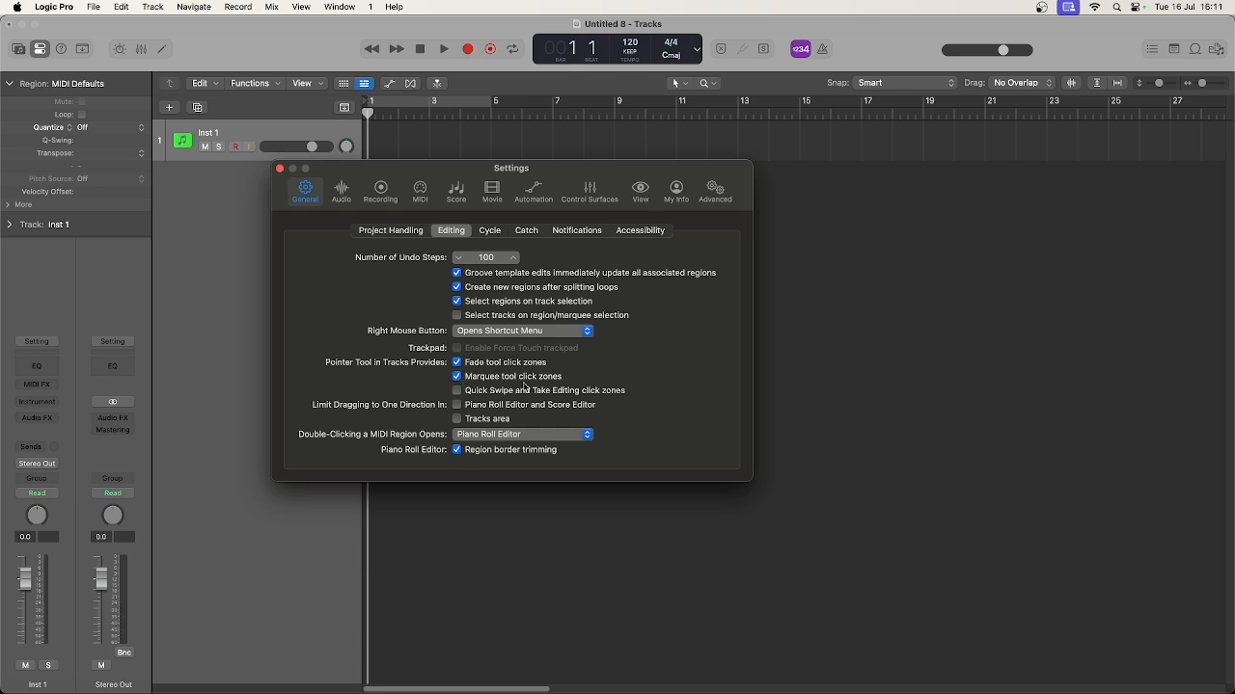
left_click(457, 376)
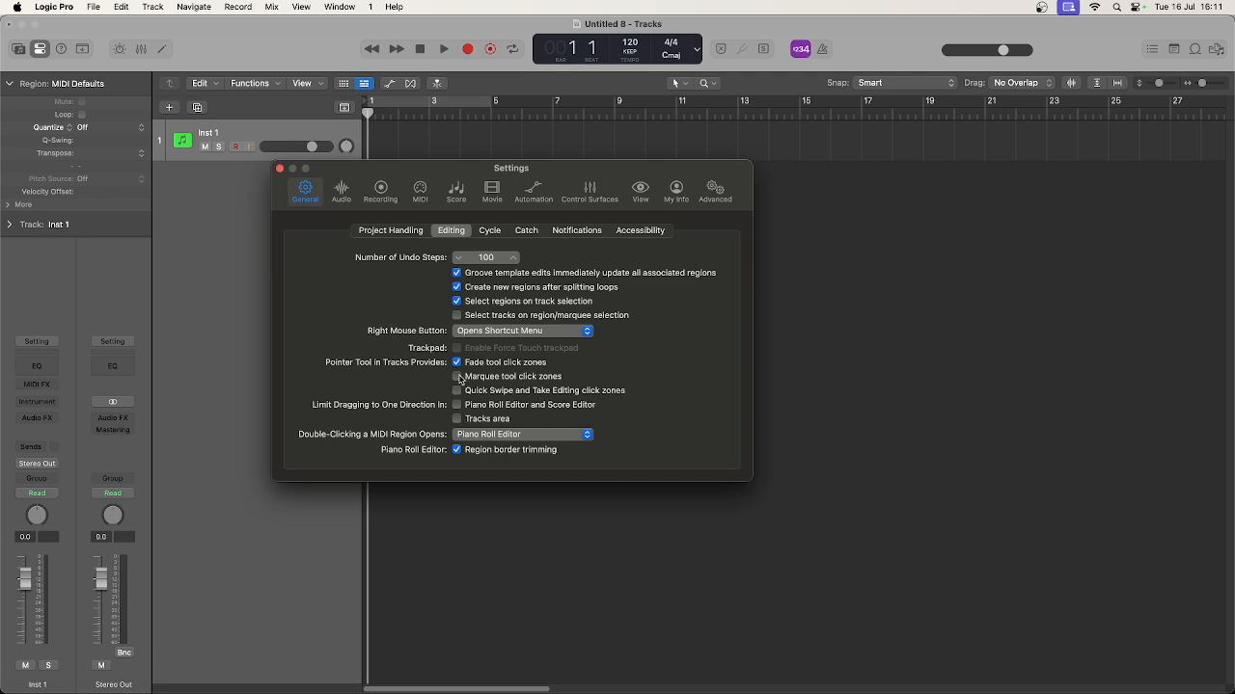
left_click(456, 376)
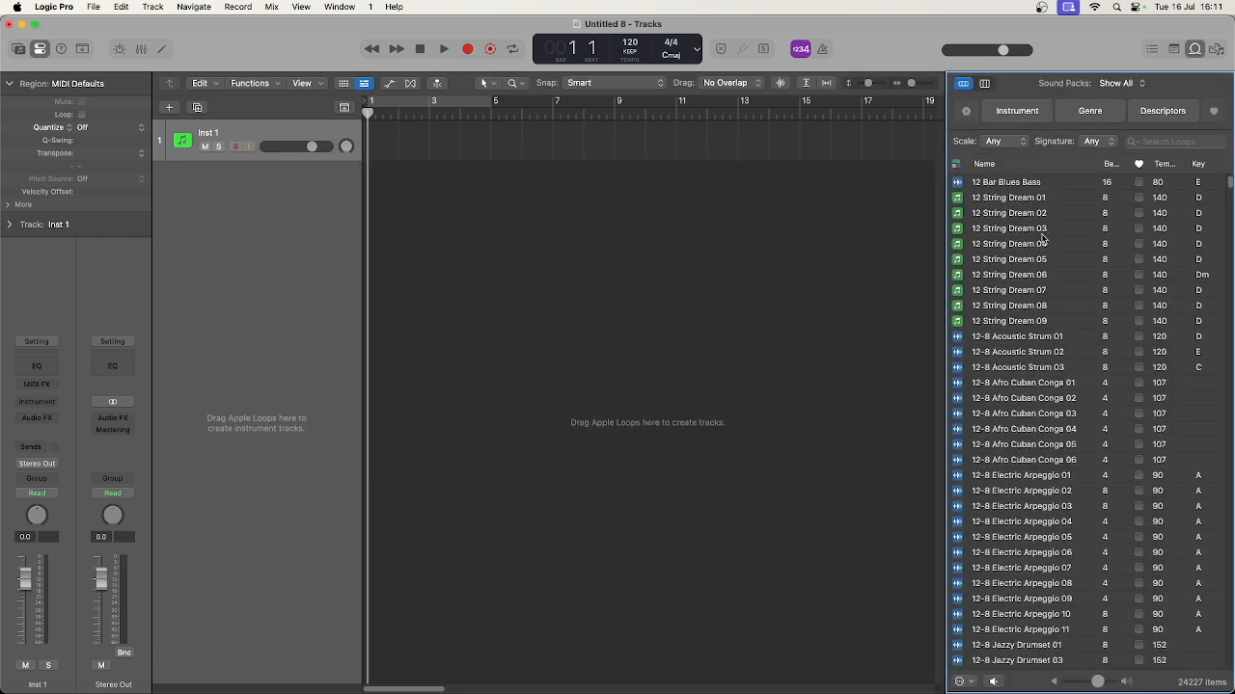
mouse_move(962, 369)
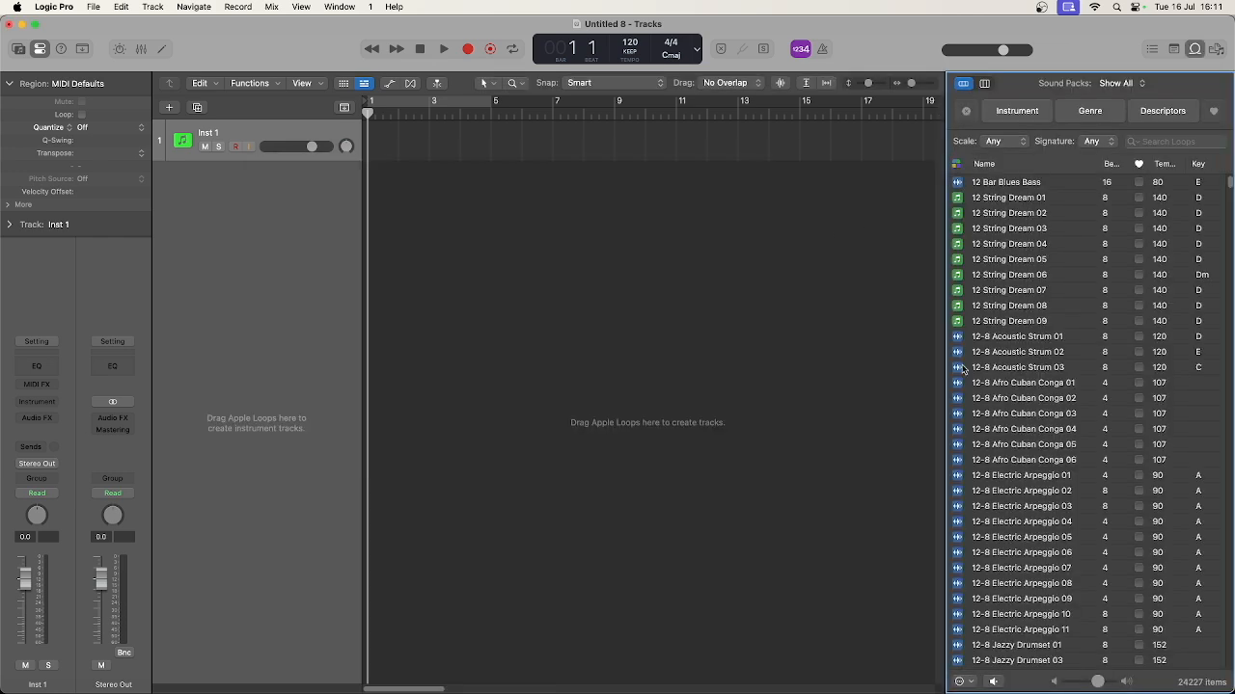
- Search loops for 'disco', add Across the Liffey Bass and Rhythm Guitar back to back, and play
type("disco")
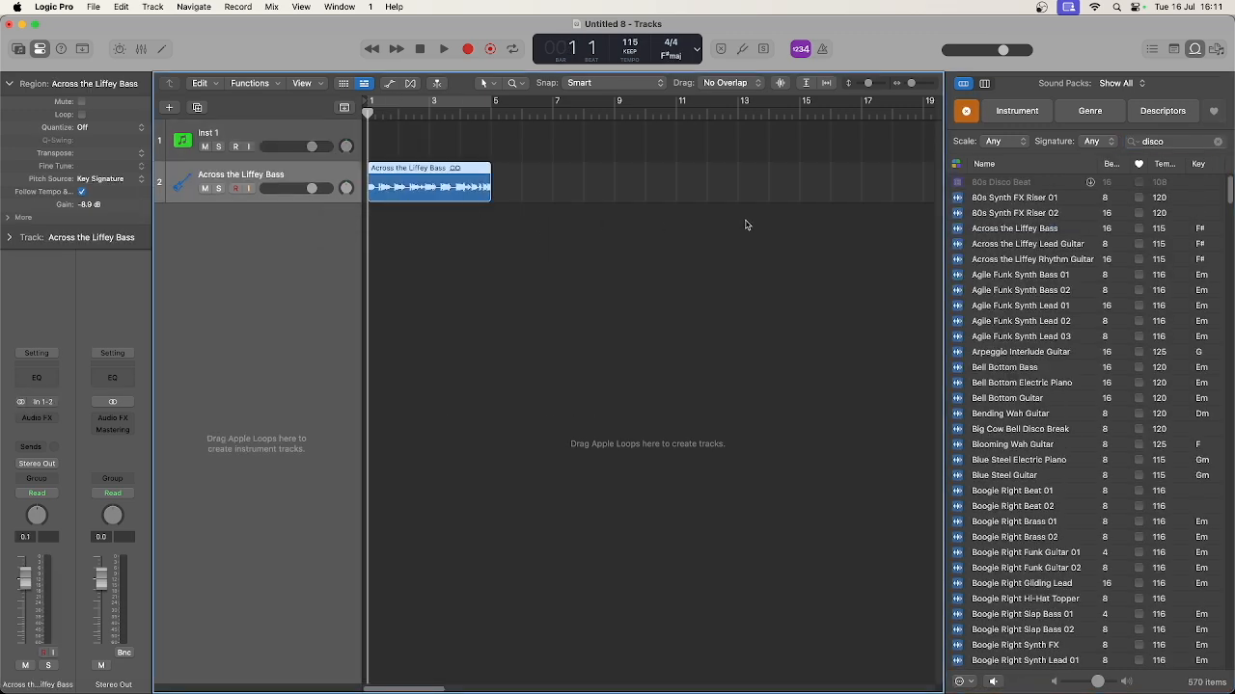
left_click_drag(1032, 258, 614, 181)
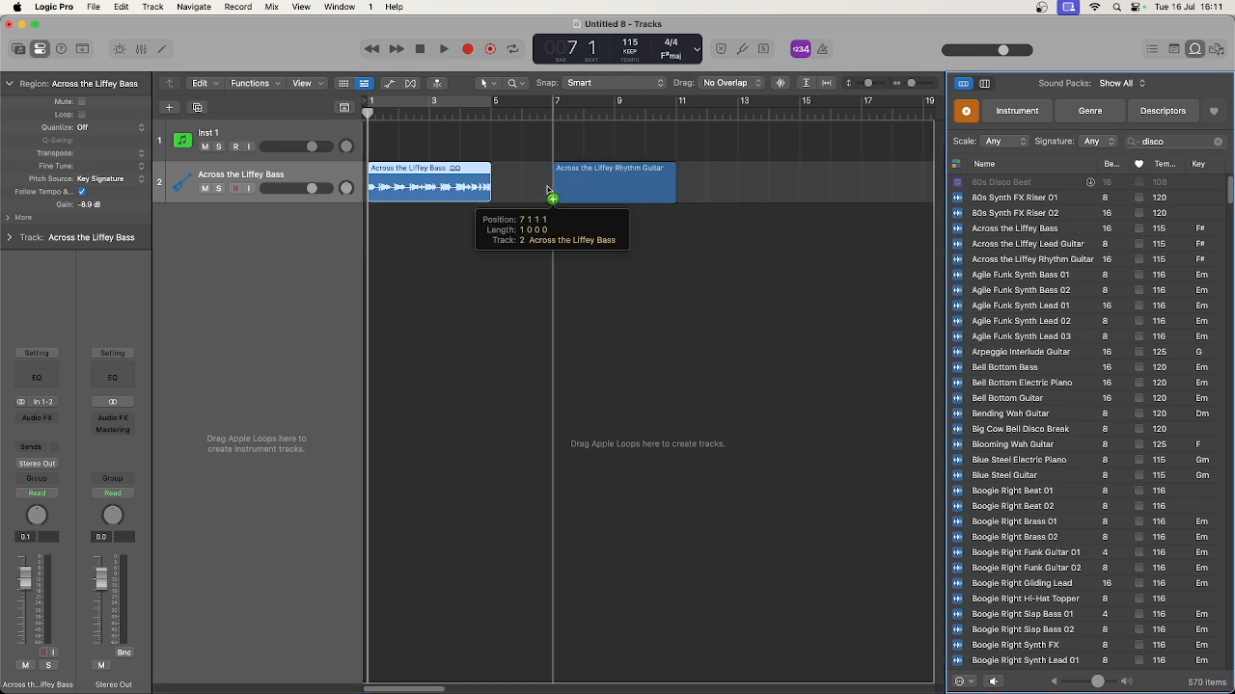
left_click_drag(610, 181, 552, 181)
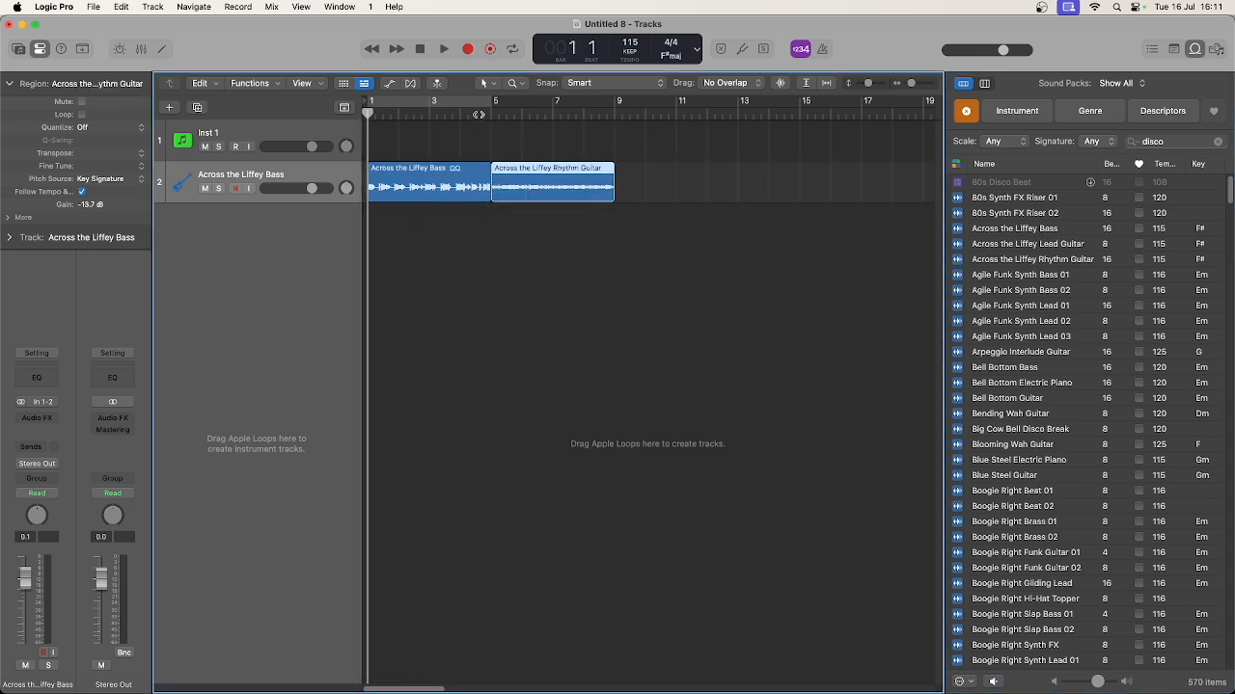
left_click(444, 48)
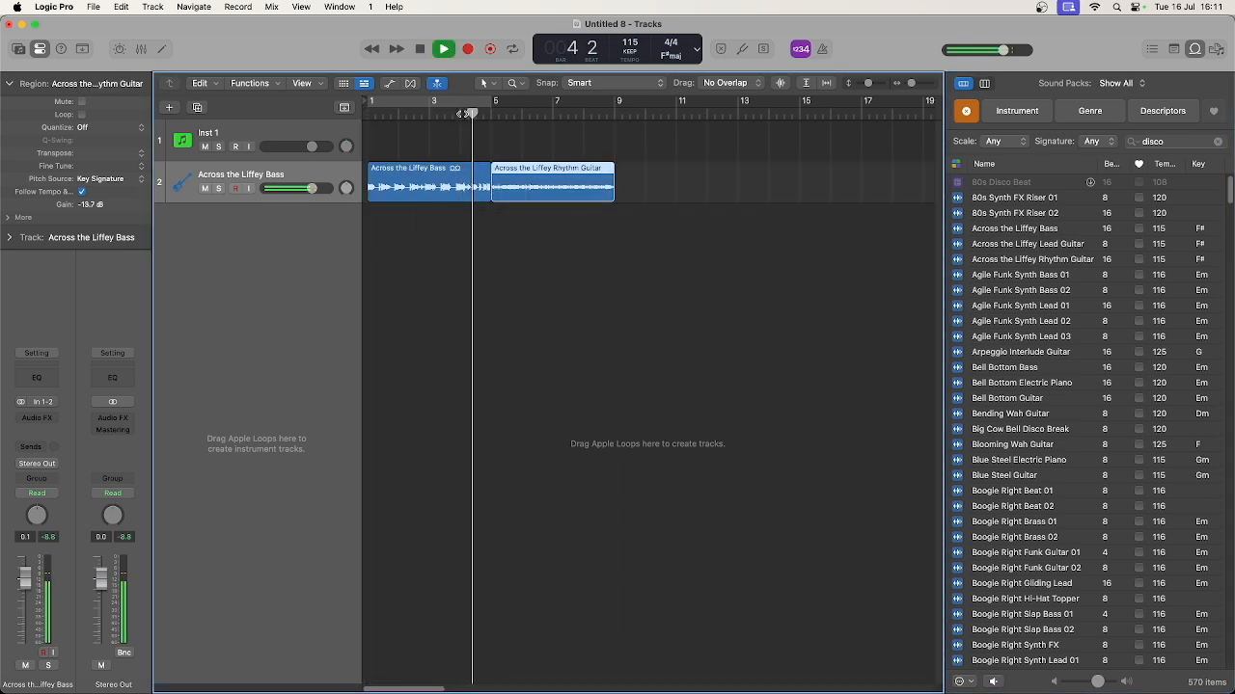
left_click(501, 112)
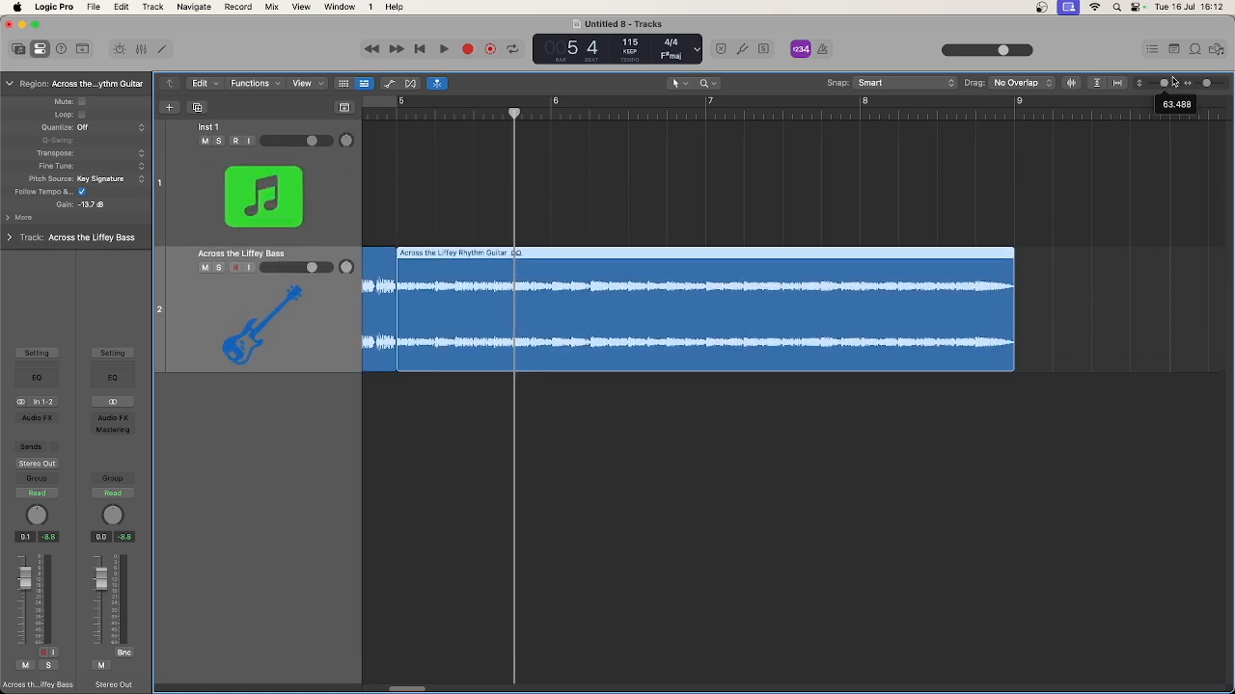
- Crossfade where the bass region meets the Across the Liffey Rhythm Guitar region
scroll("left", 3)
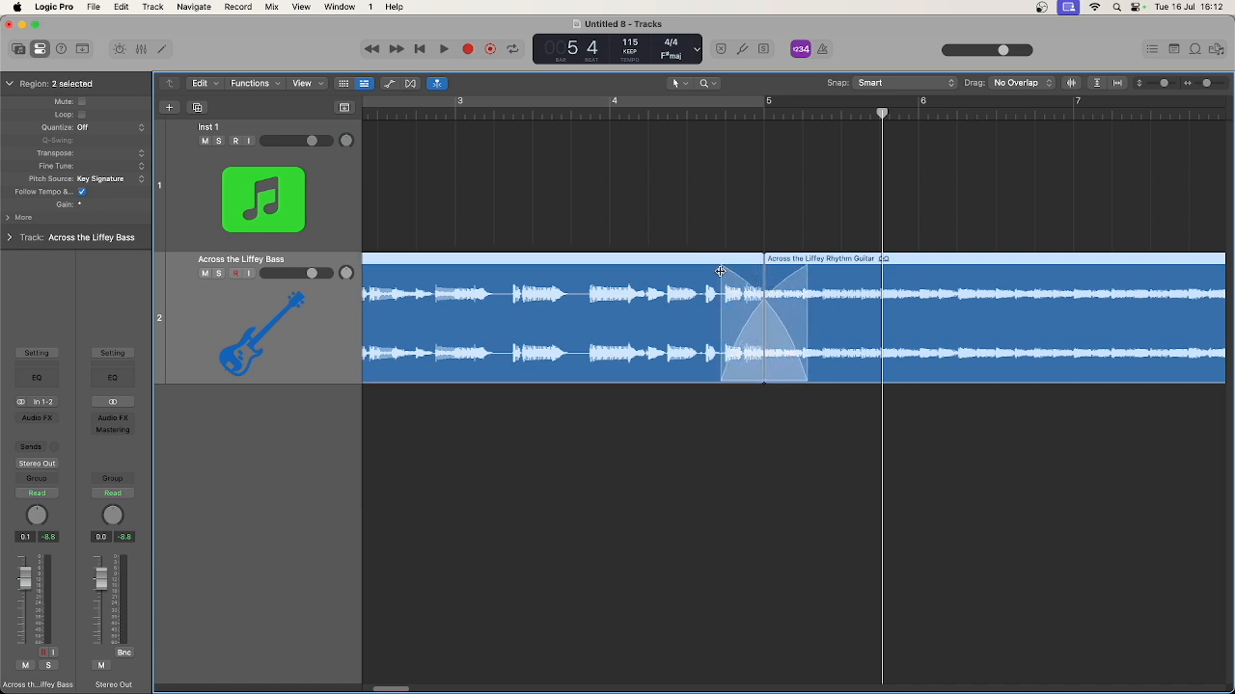
left_click(444, 48)
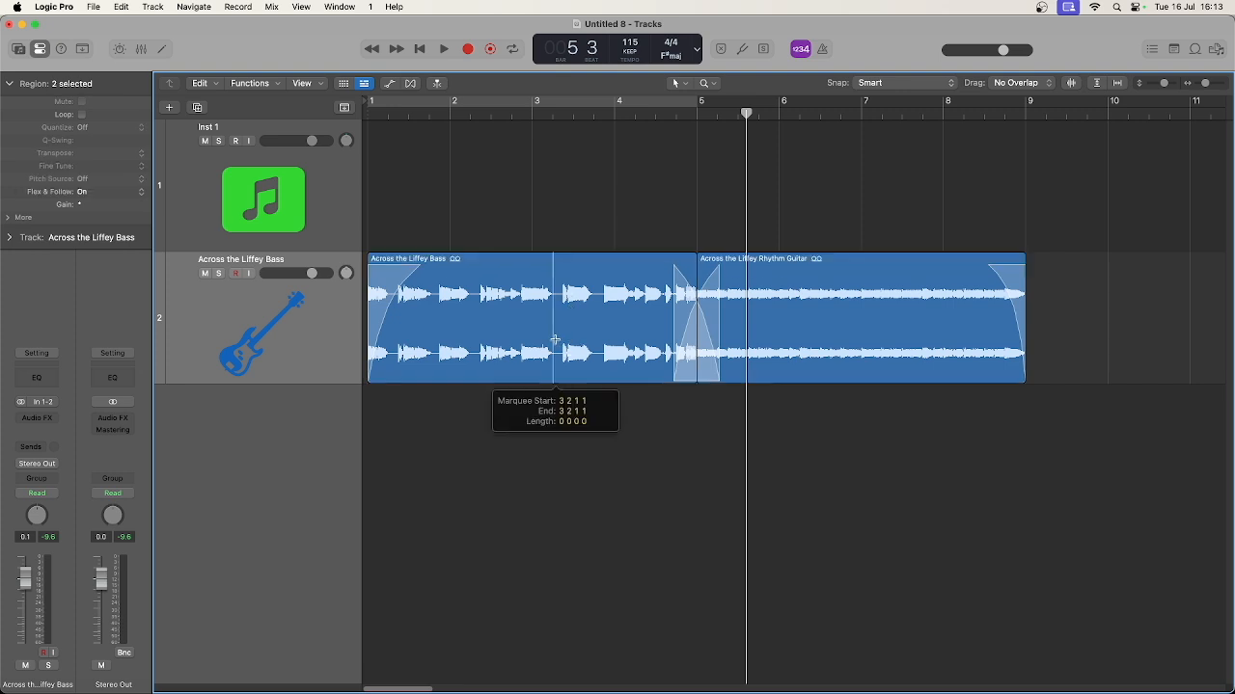
- Cut the Across the Liffey Bass region around bar 2 into two regions
left_click_drag(555, 337, 646, 337)
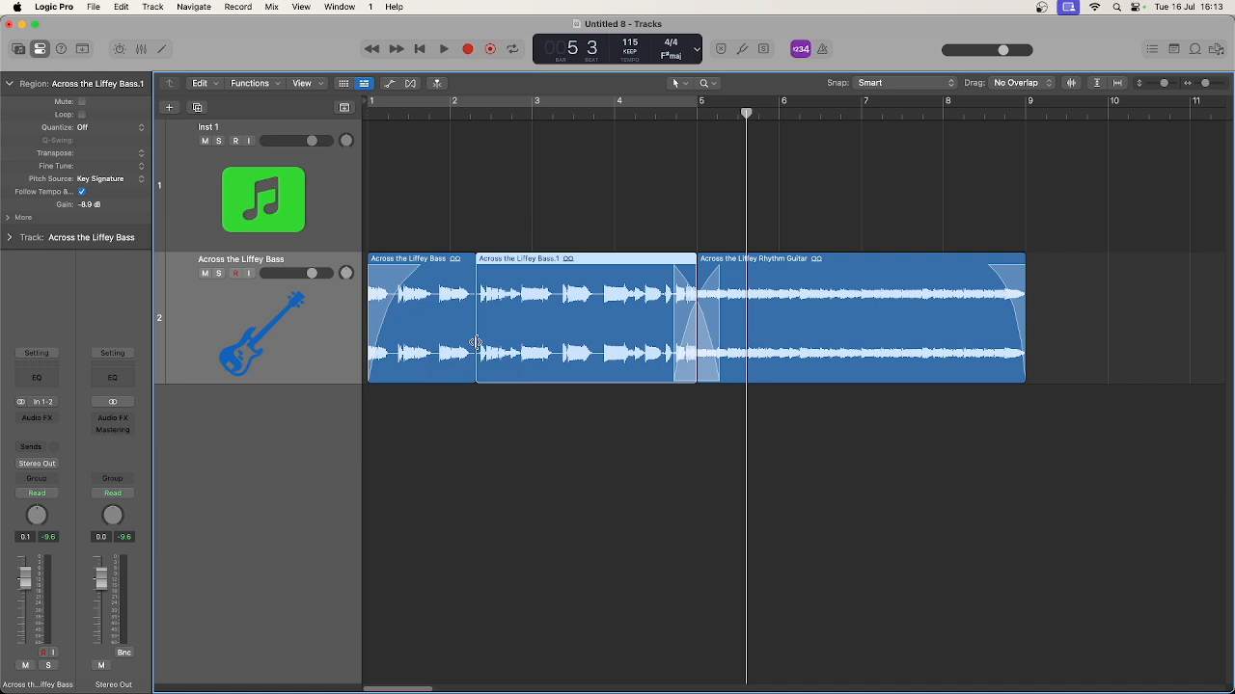
mouse_move(513, 373)
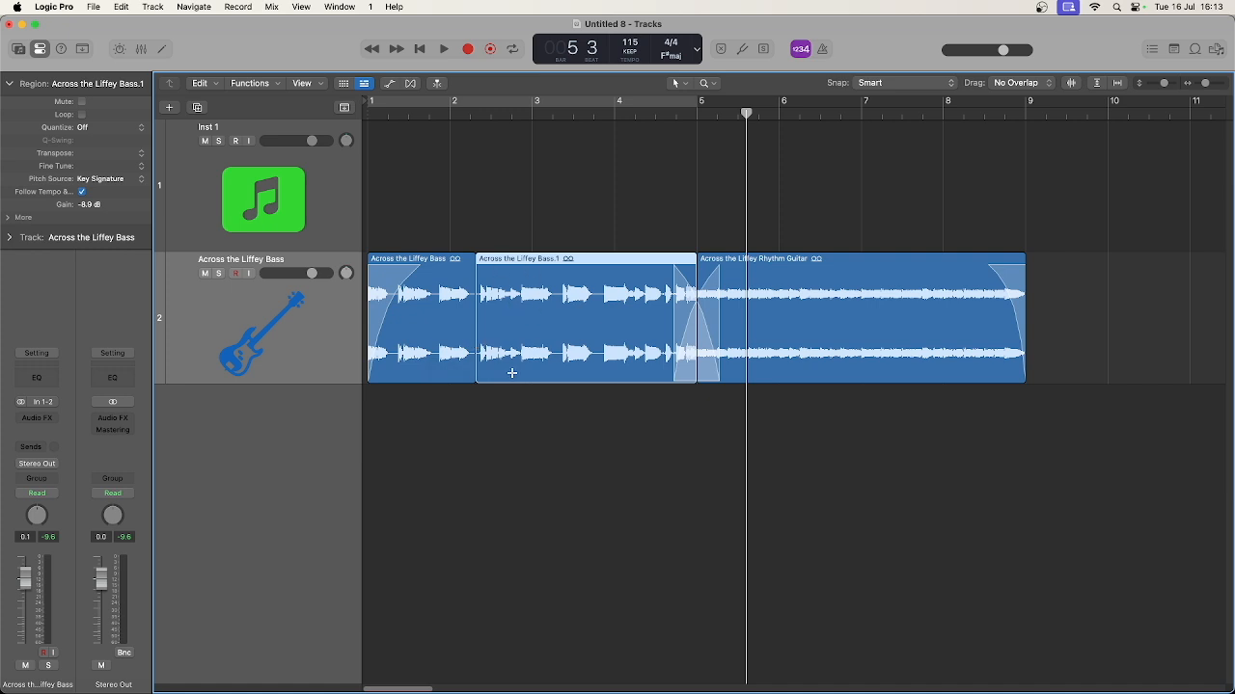
mouse_move(590, 261)
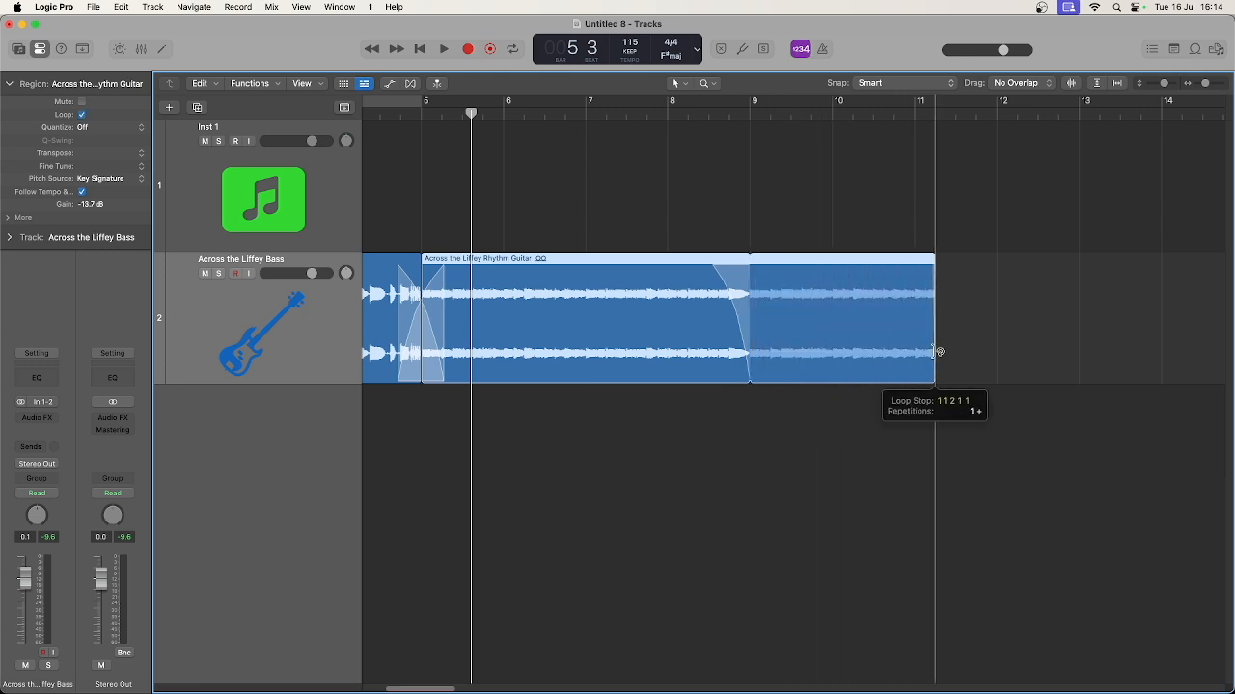
- Loop, then shorten the rhythm guitar region into bar 8; add a one-bar MIDI region on Inst 1
left_click_drag(937, 352, 751, 343)
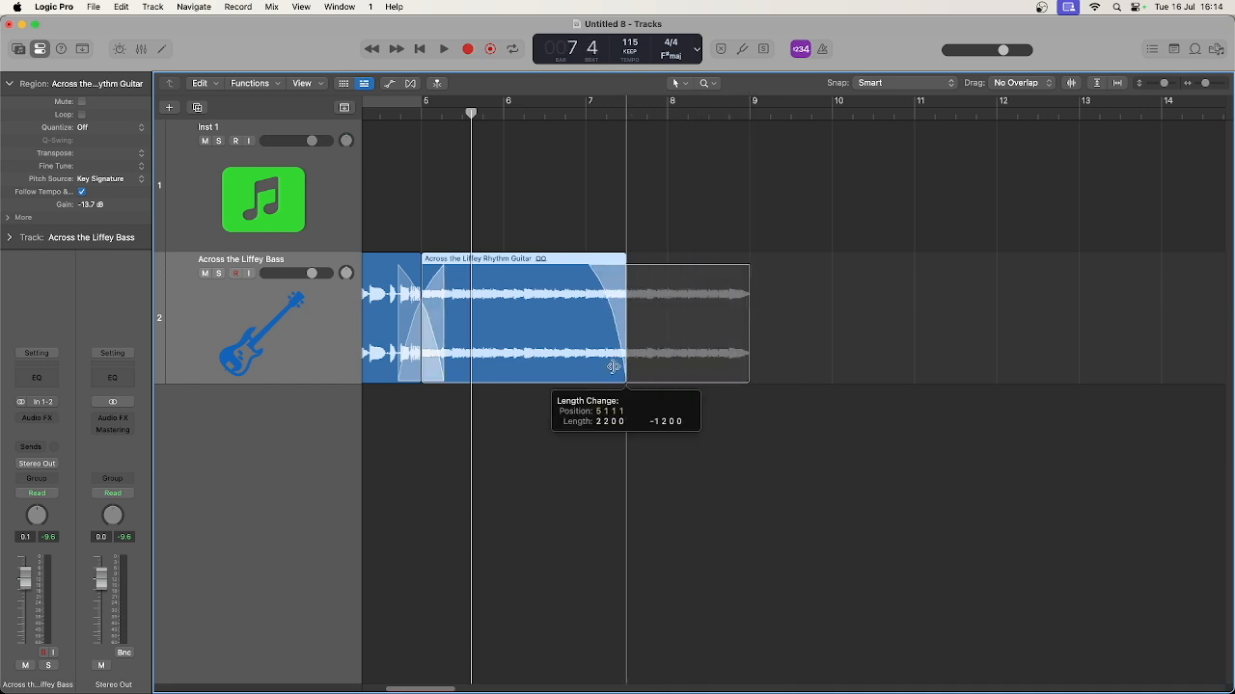
left_click_drag(748, 367, 625, 369)
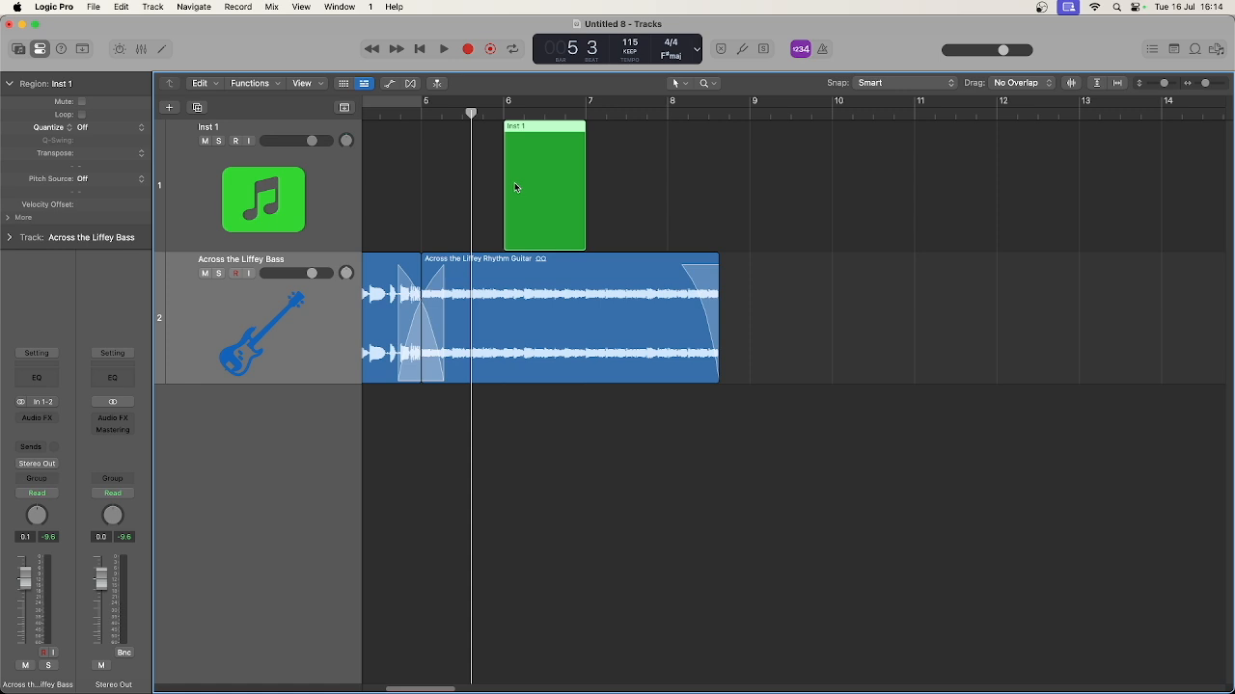
mouse_move(586, 139)
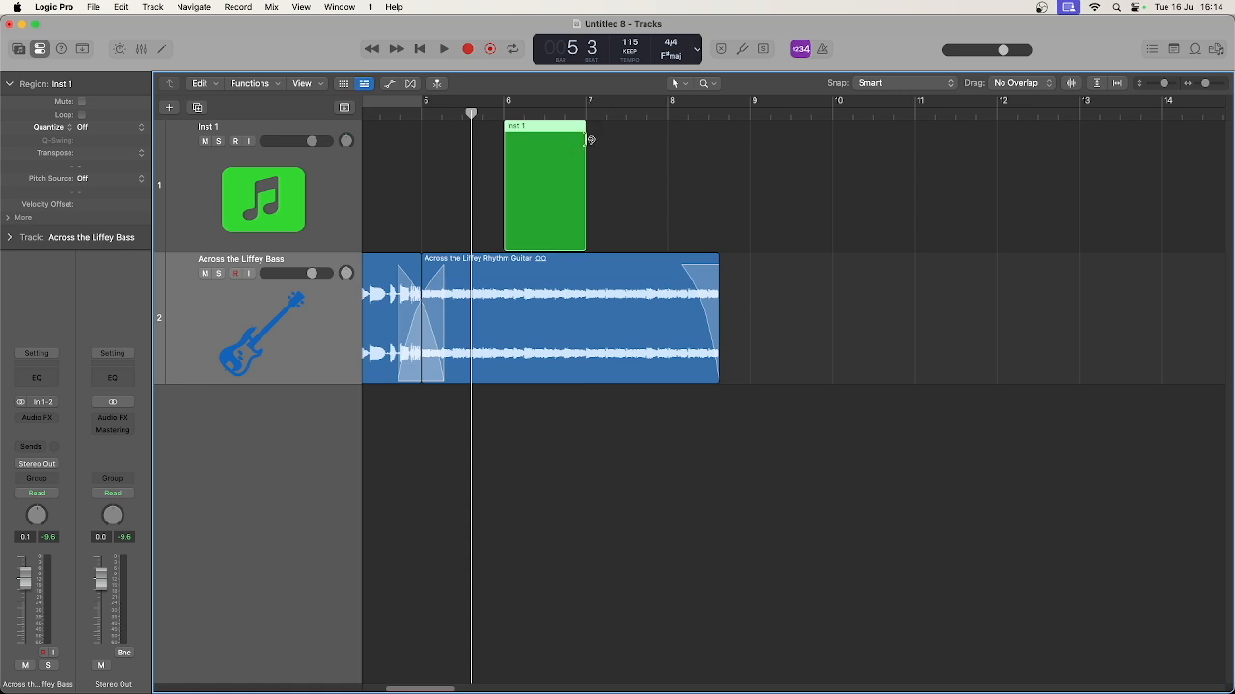
left_click_drag(582, 140, 622, 157)
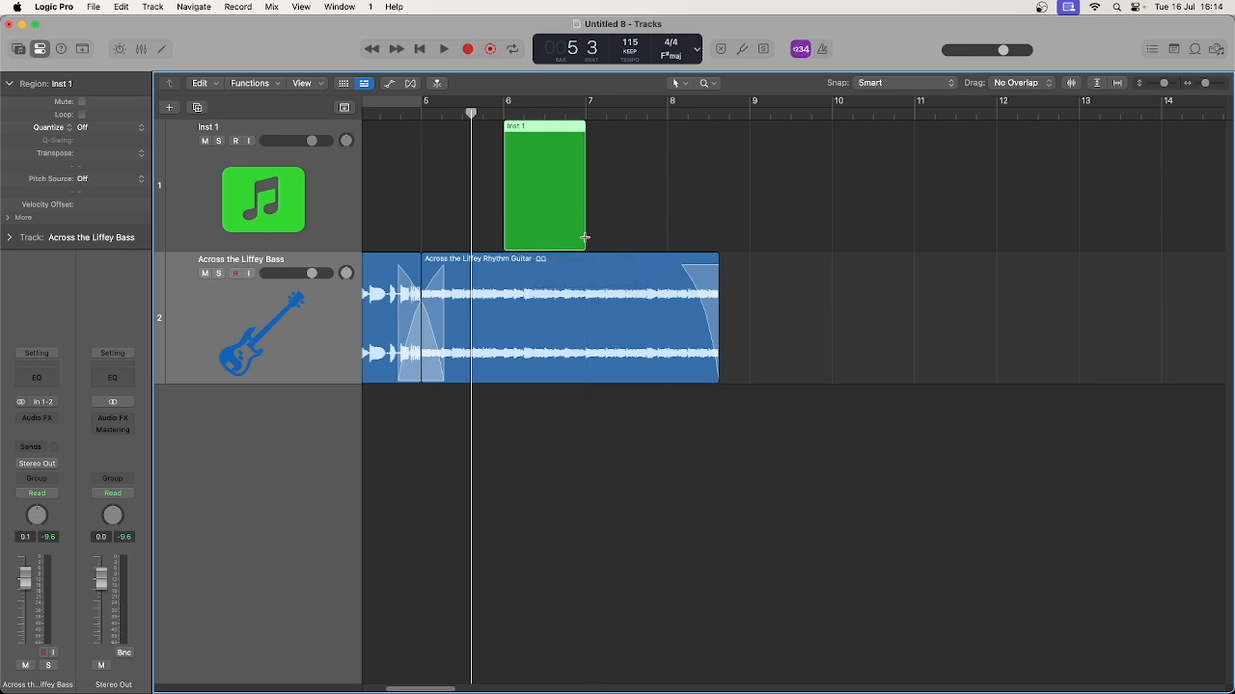
left_click_drag(584, 238, 743, 246)
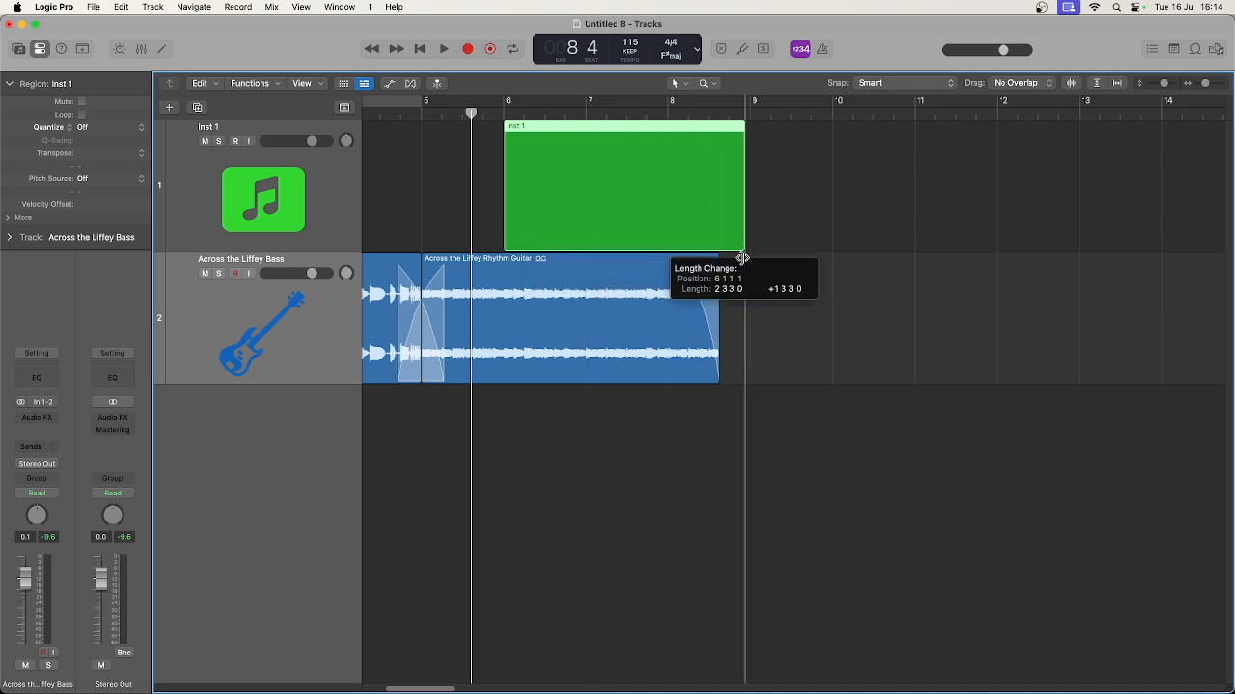
left_click_drag(743, 183, 584, 184)
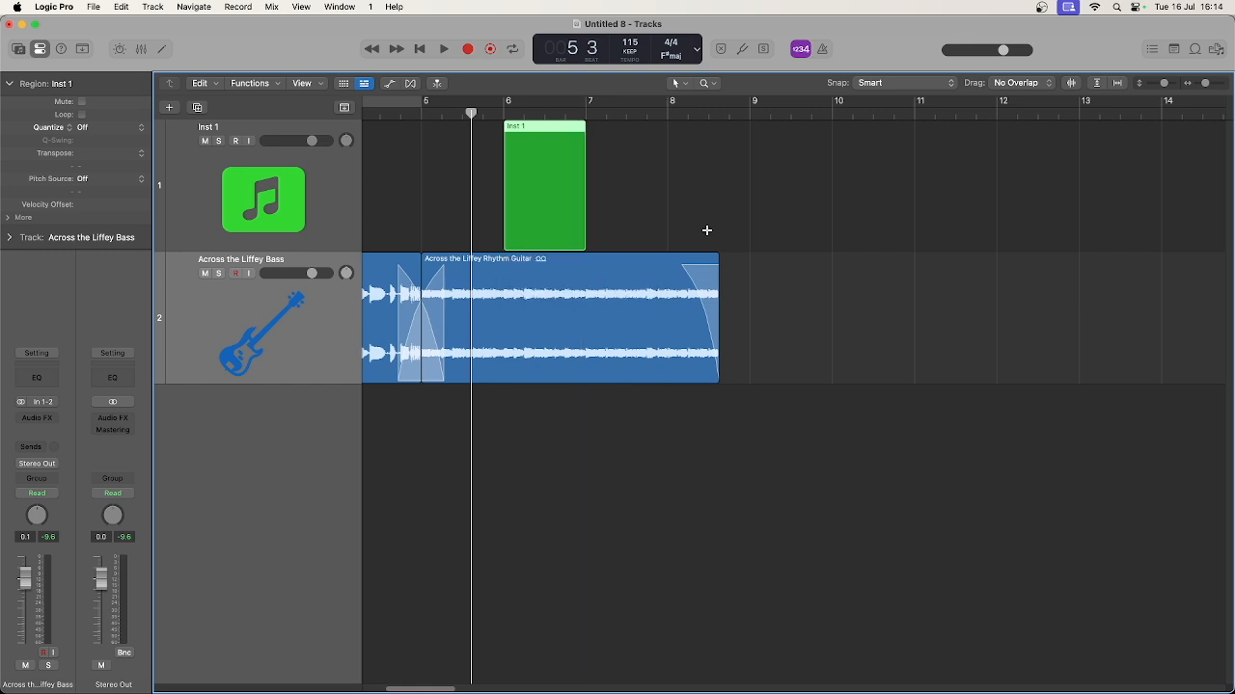
mouse_move(651, 200)
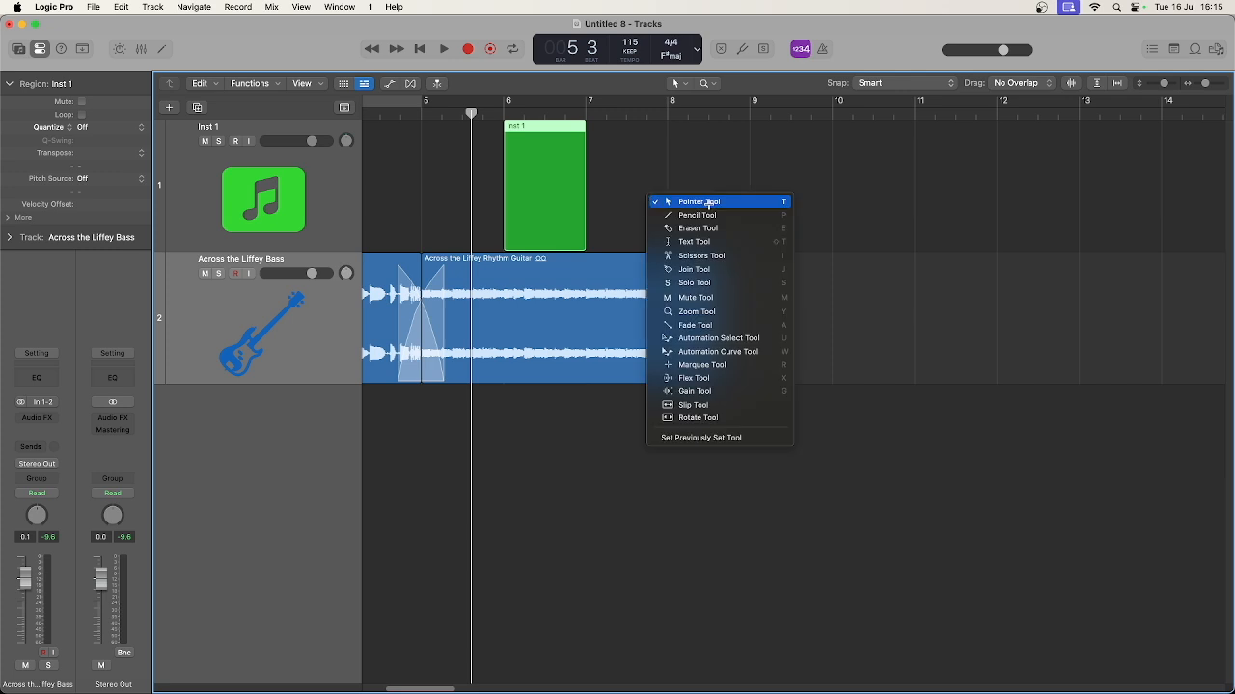
mouse_move(694, 283)
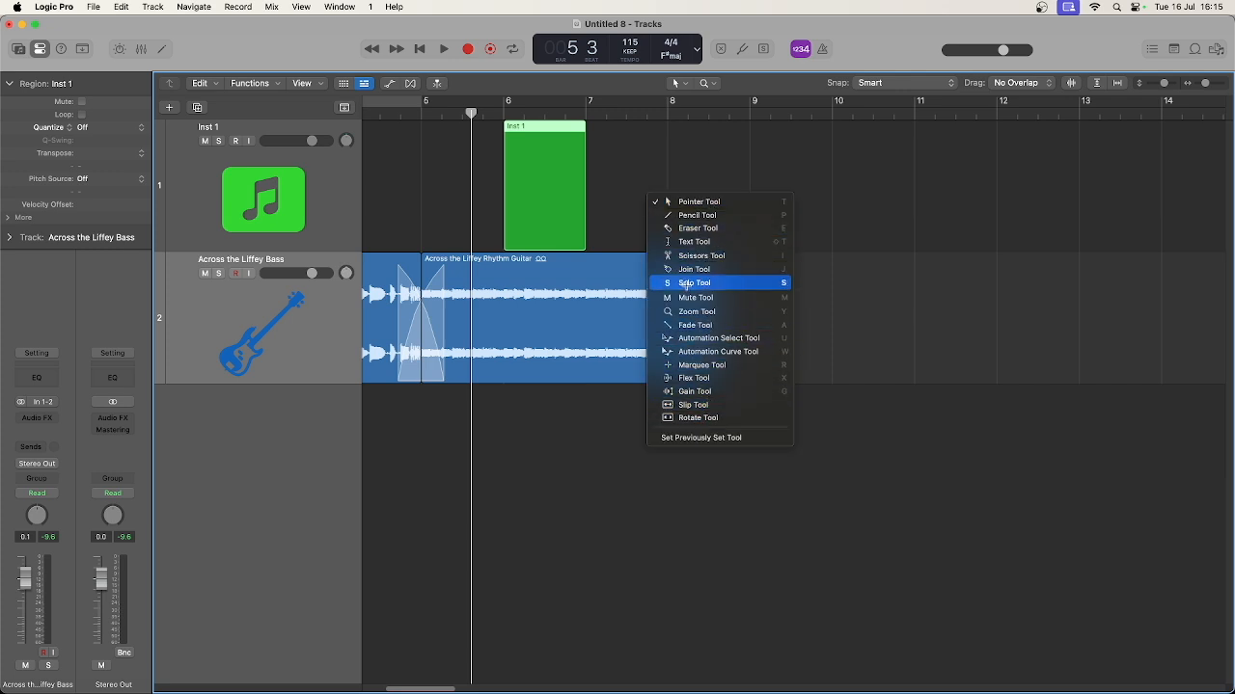
mouse_move(694, 269)
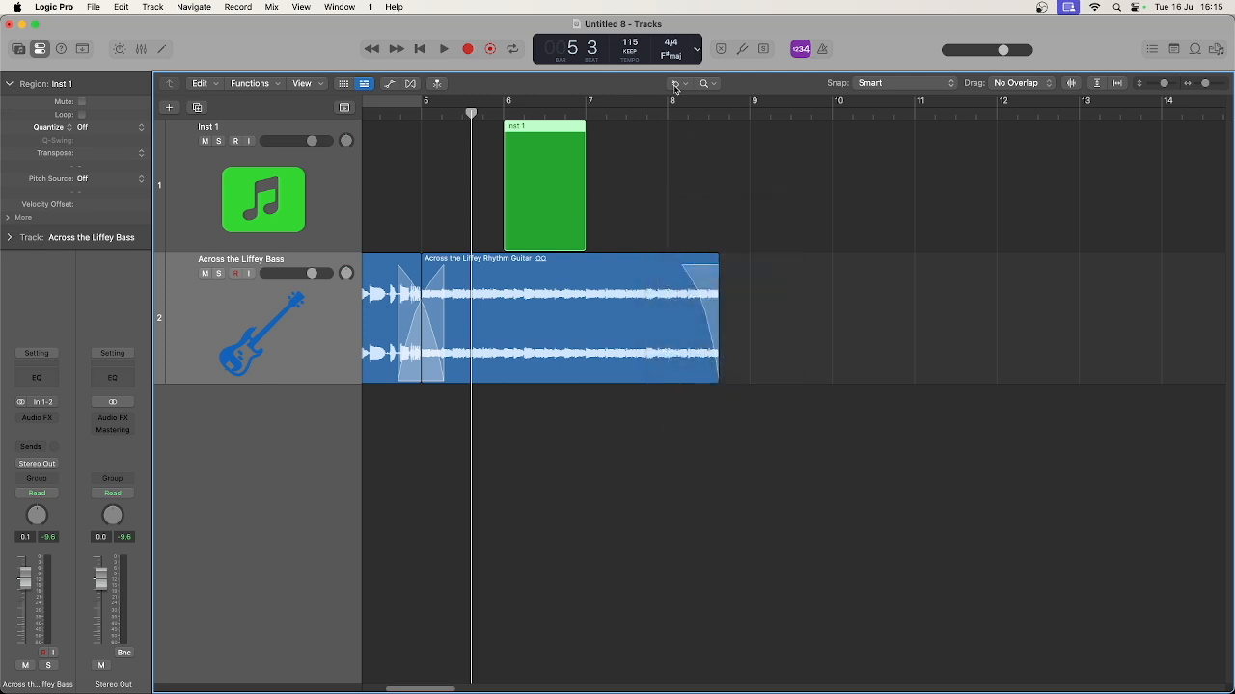
mouse_move(722, 223)
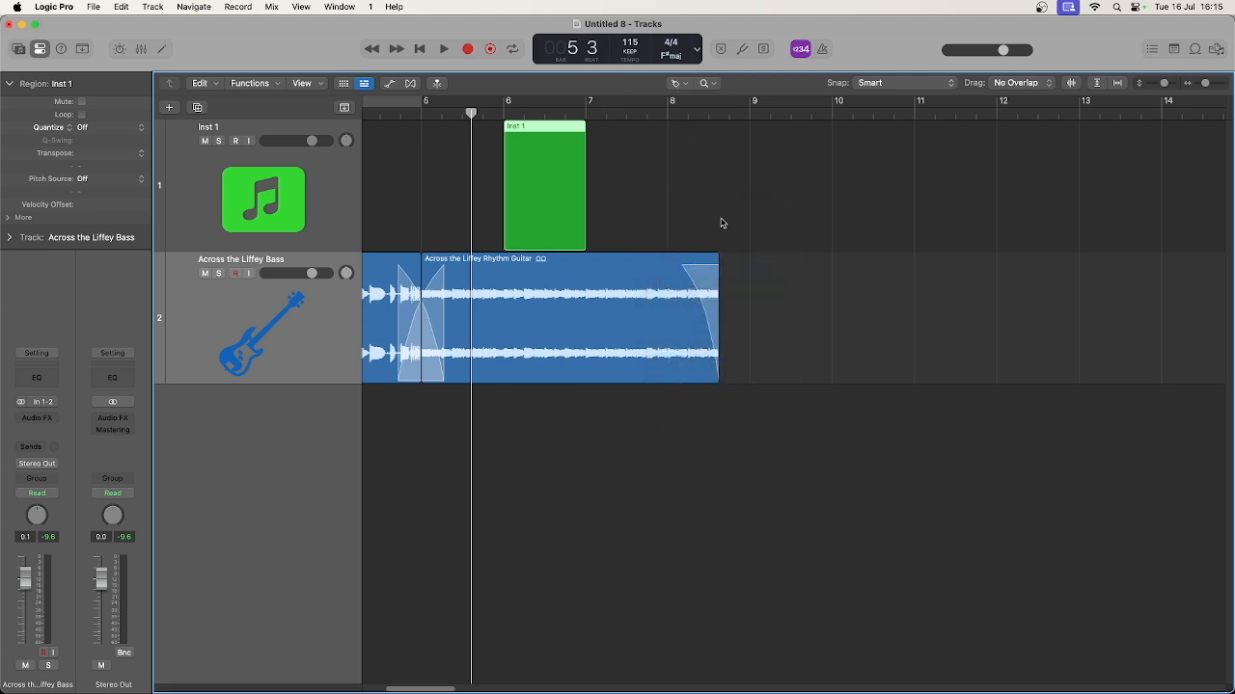
- Set the Left-click tool to Join and the Command-click tool to Solo
right_click(718, 223)
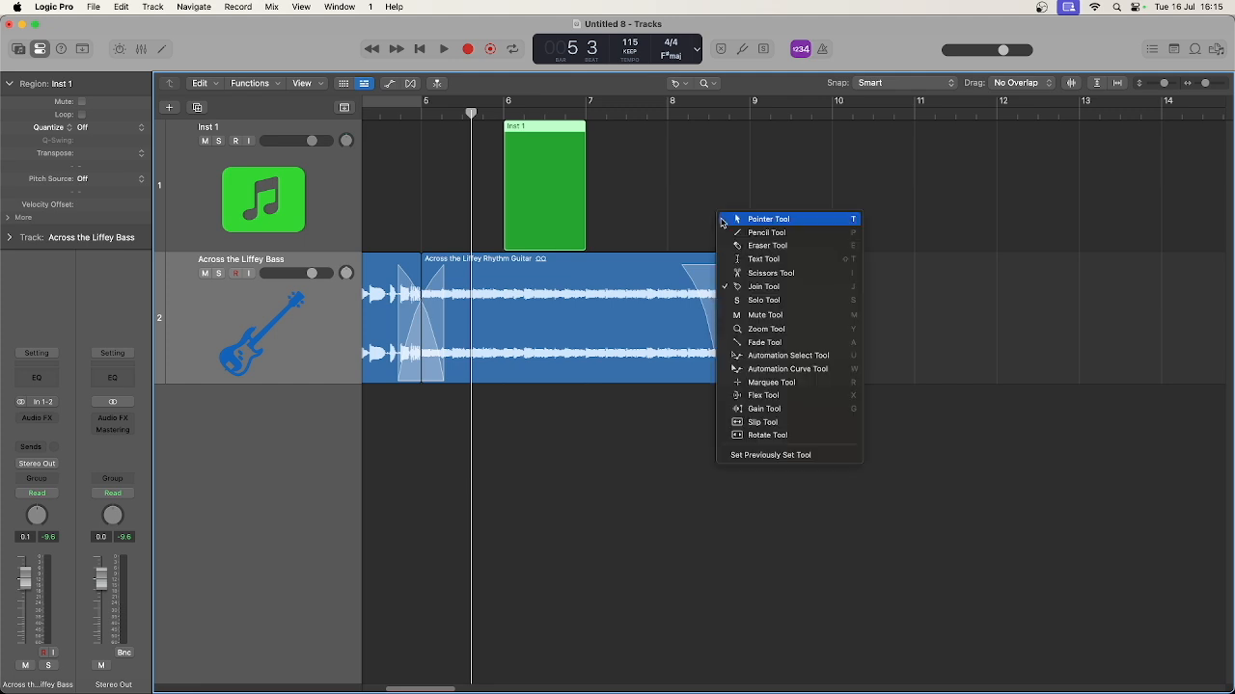
mouse_move(782, 258)
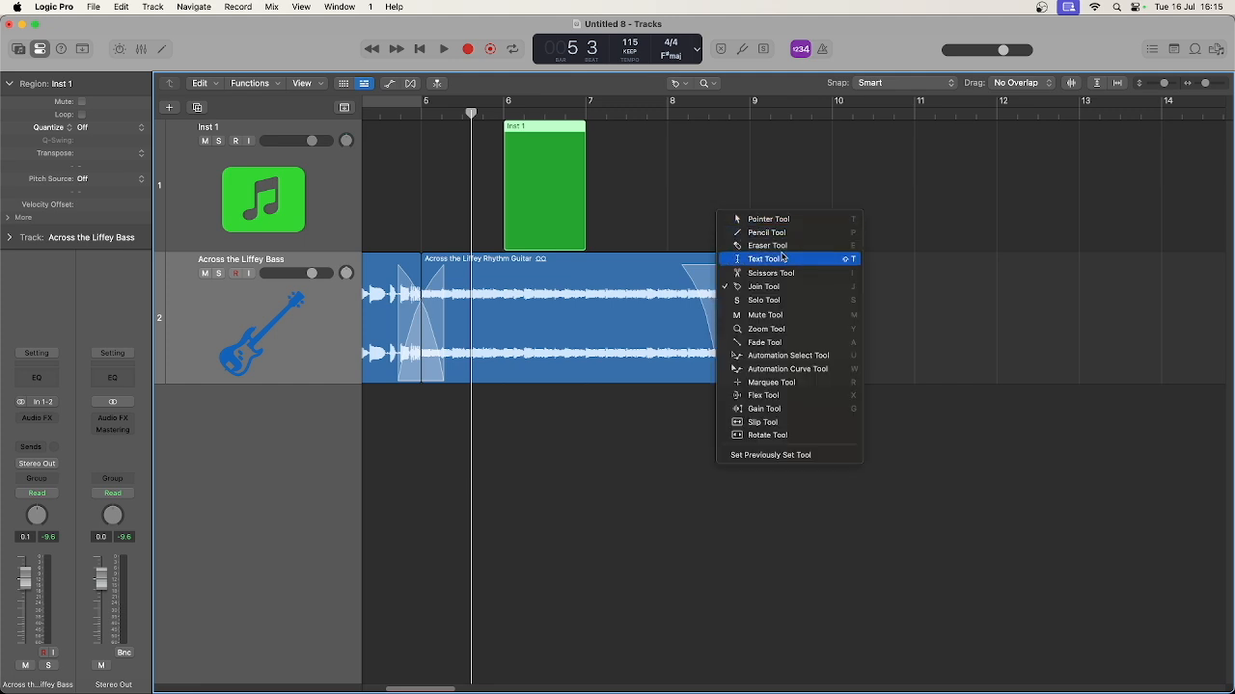
mouse_move(770, 273)
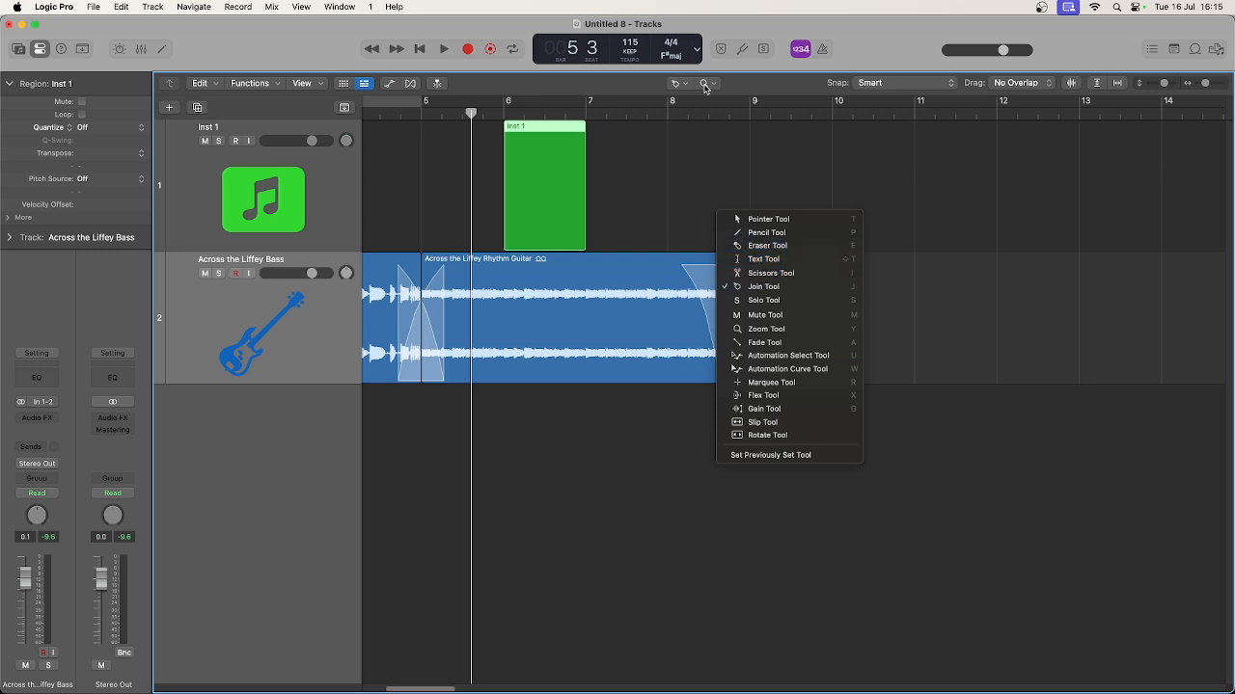
mouse_move(796, 299)
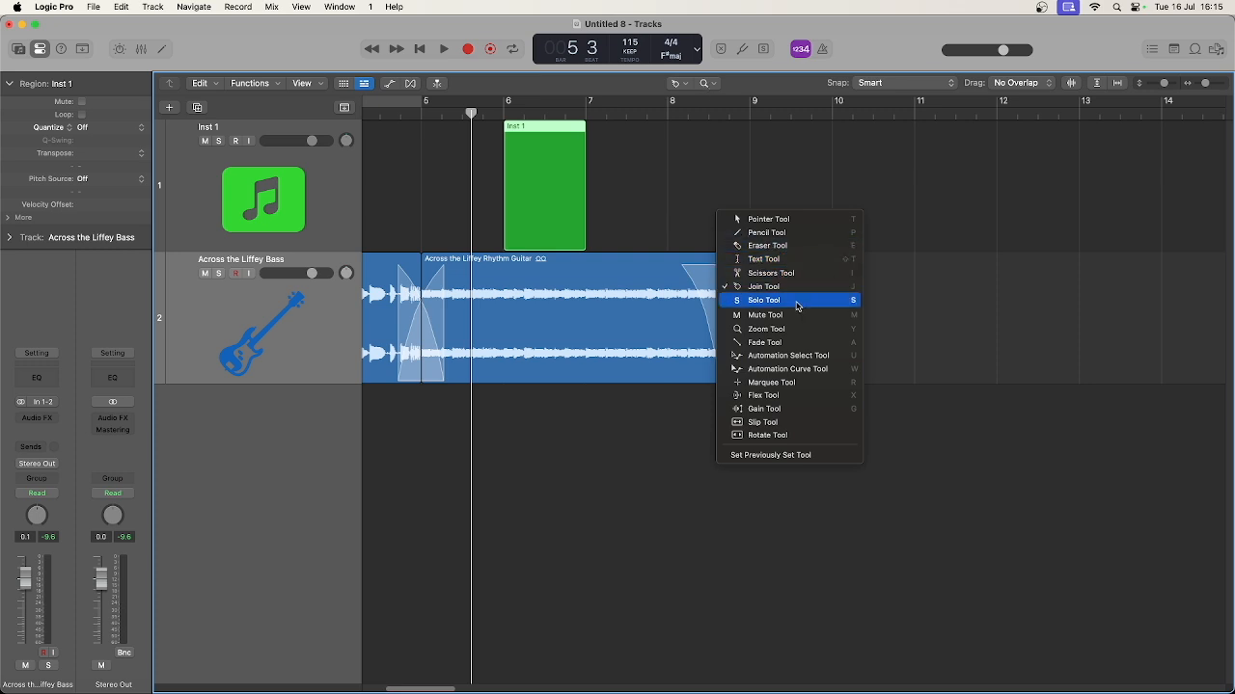
mouse_move(791, 304)
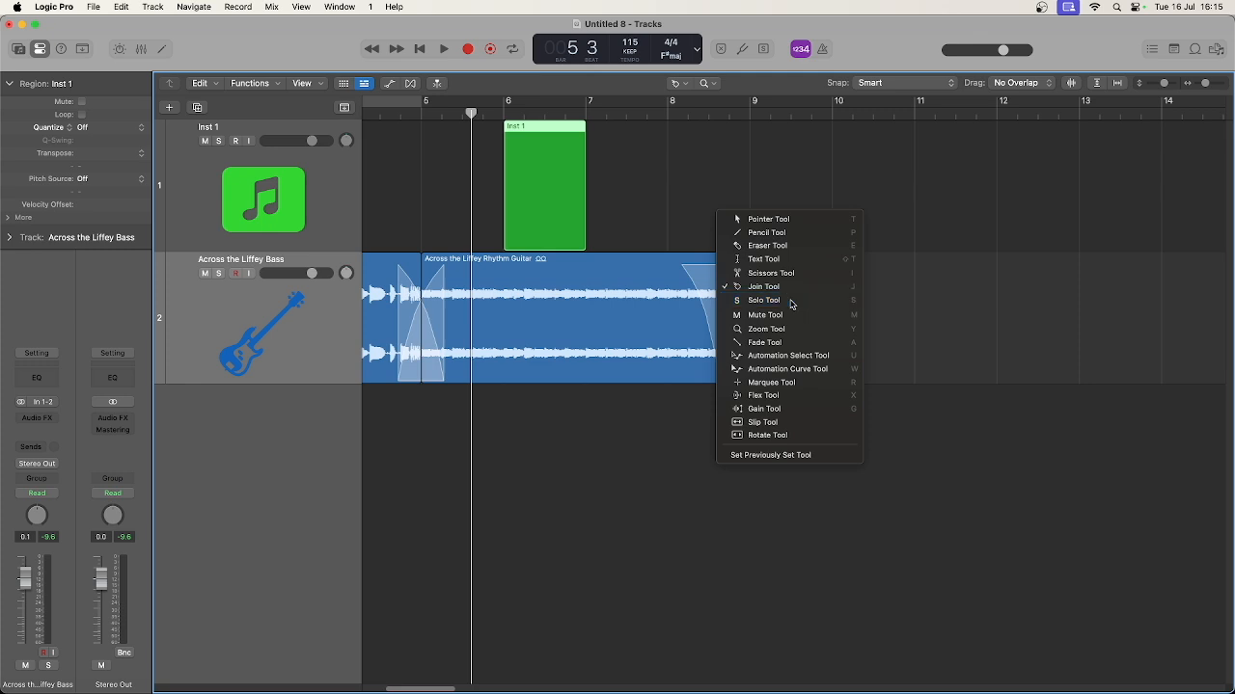
left_click(763, 300)
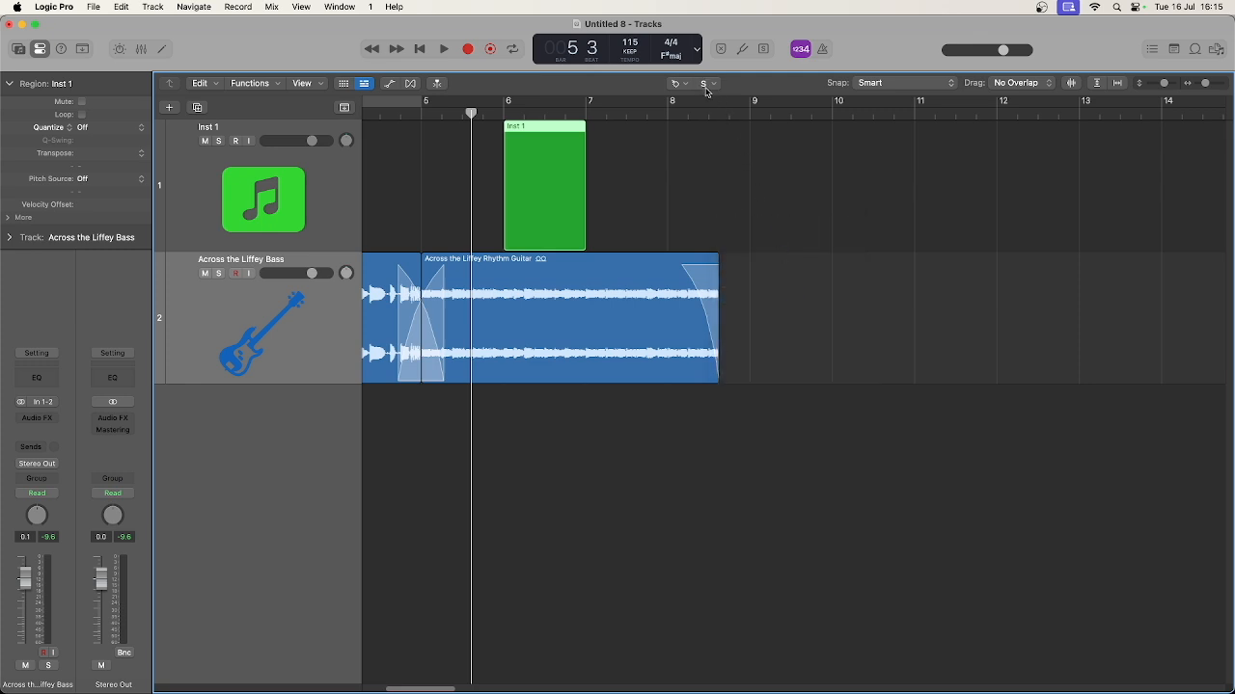
mouse_move(719, 199)
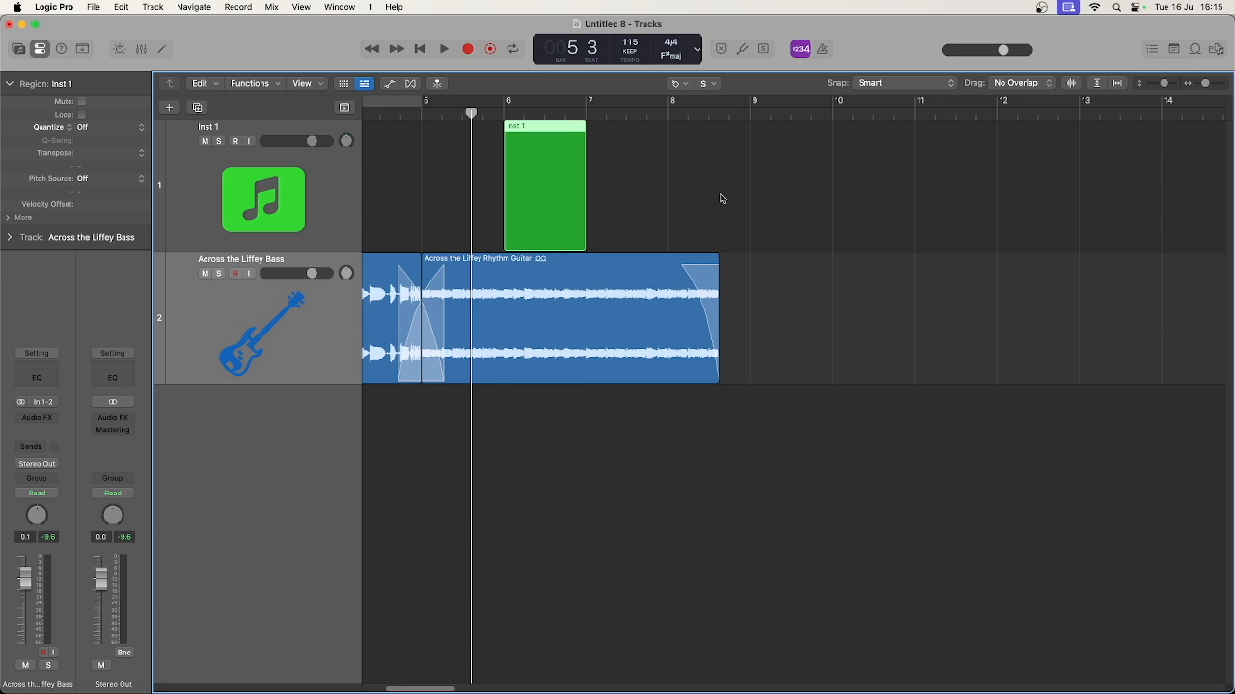